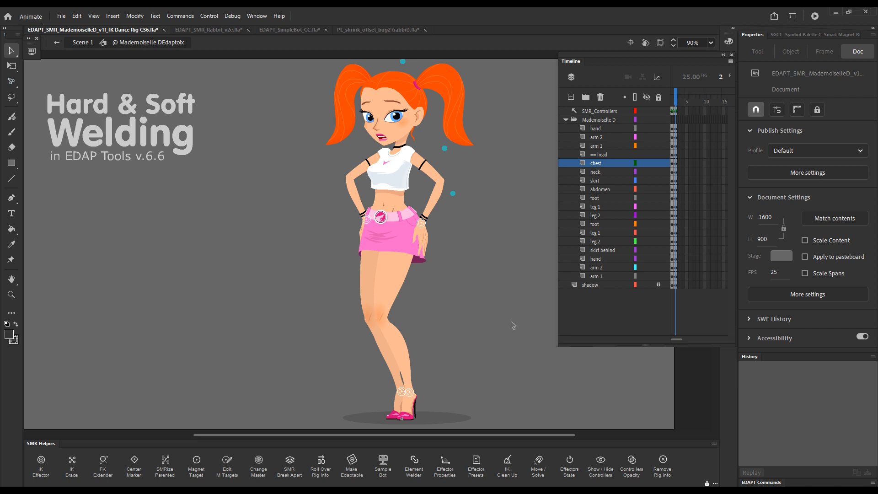
pyautogui.moveTo(510, 319)
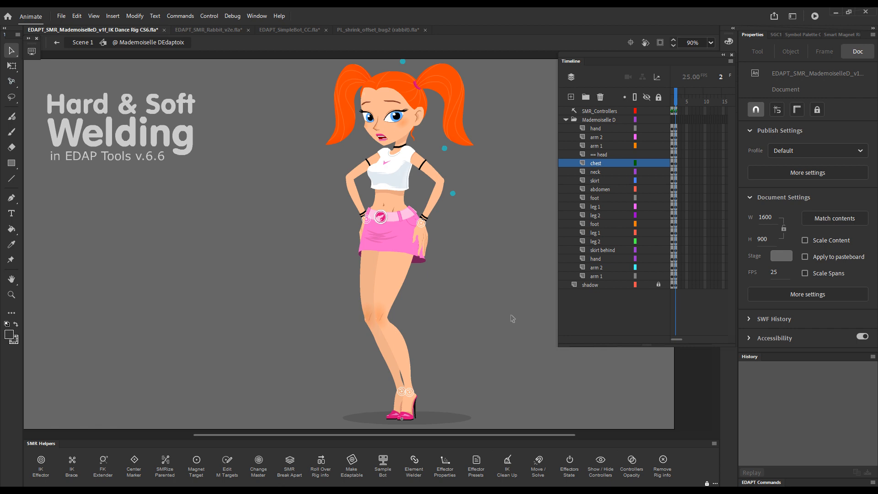
pyautogui.moveTo(513, 308)
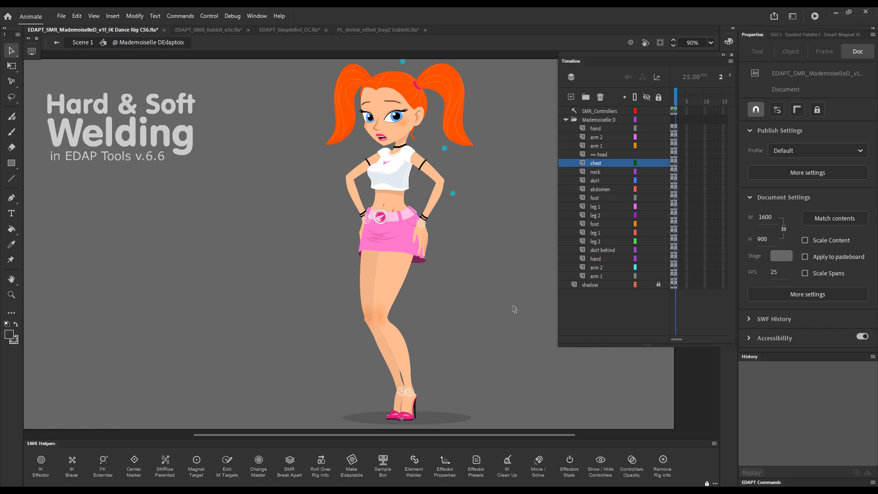
pyautogui.moveTo(513, 307)
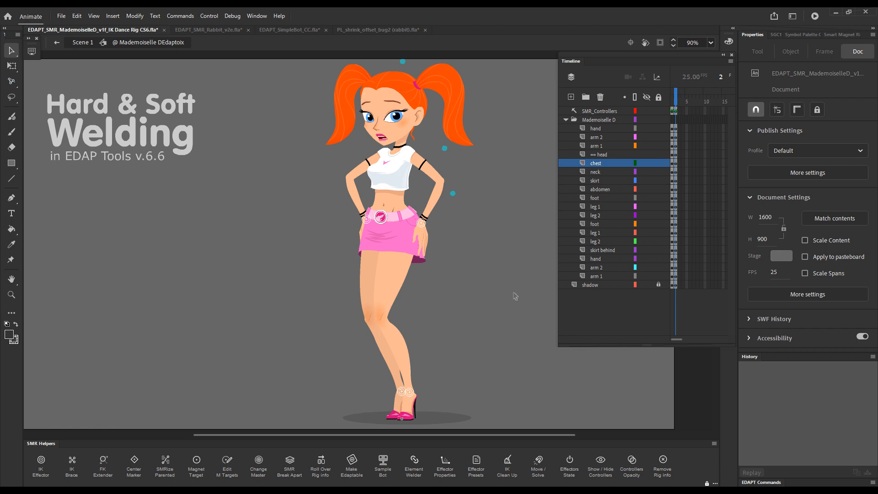
pyautogui.moveTo(476, 203)
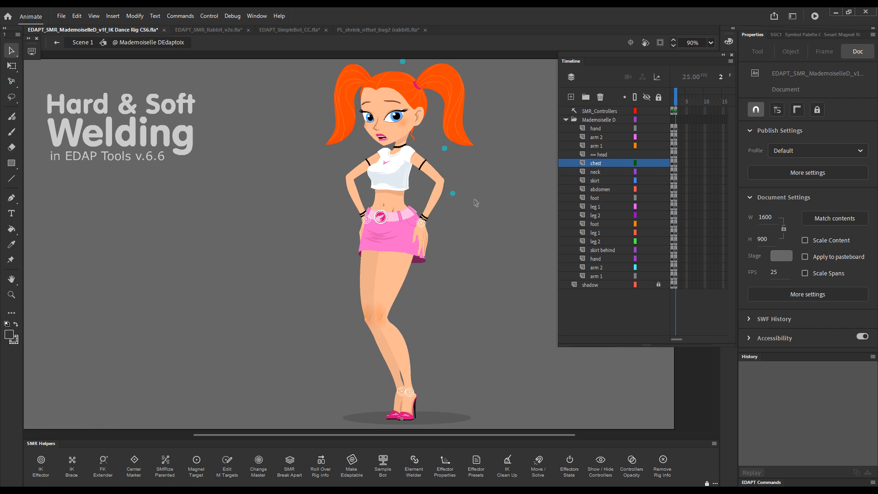
pyautogui.moveTo(459, 231)
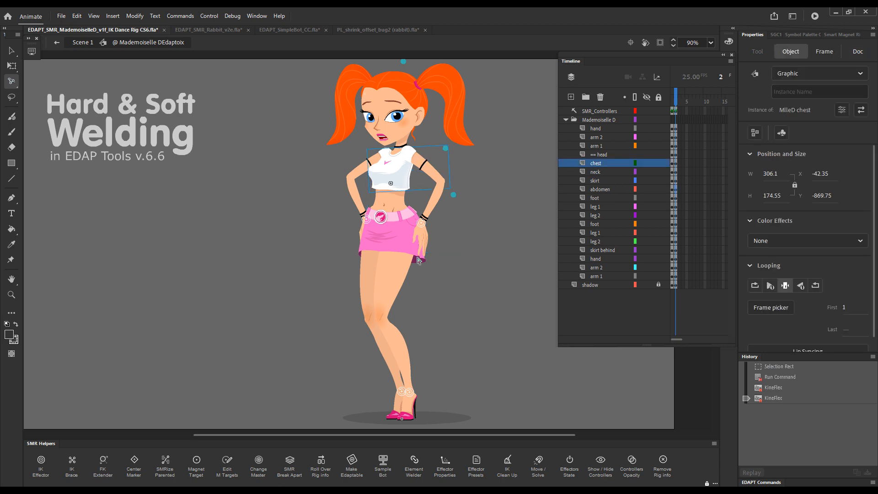
pyautogui.moveTo(413, 464)
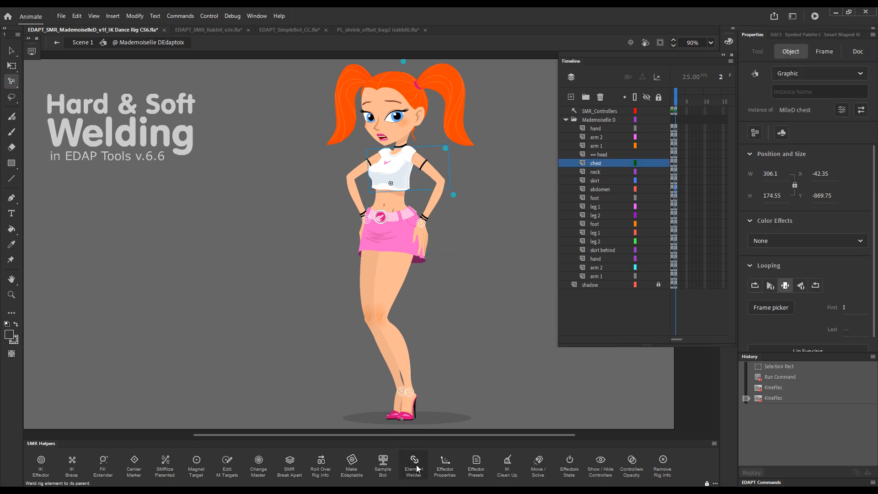
# Step: Soft-weld the girl's chest piece to its parent via Element Welder and reselect the chest
pyautogui.click(414, 464)
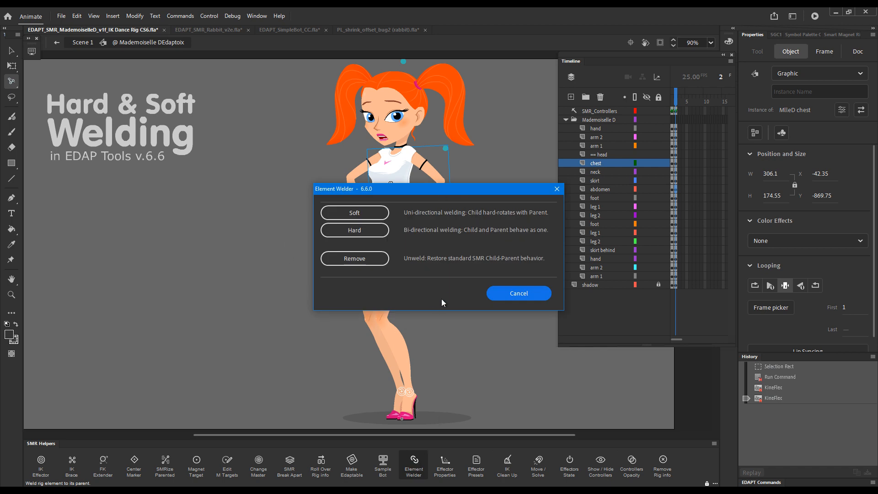
pyautogui.moveTo(354, 213)
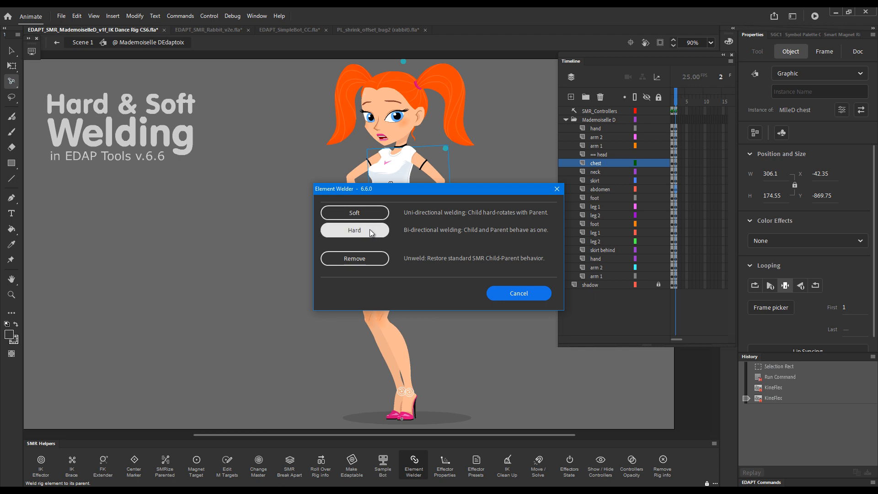
pyautogui.moveTo(354, 213)
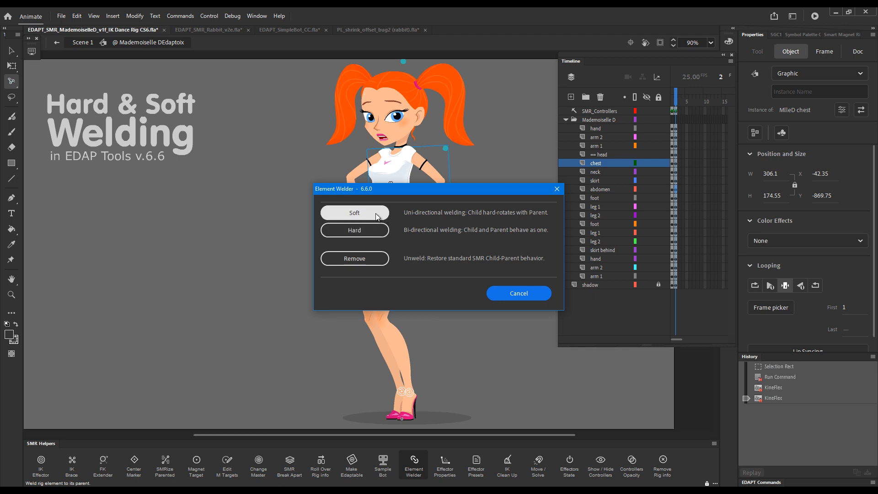
pyautogui.click(354, 213)
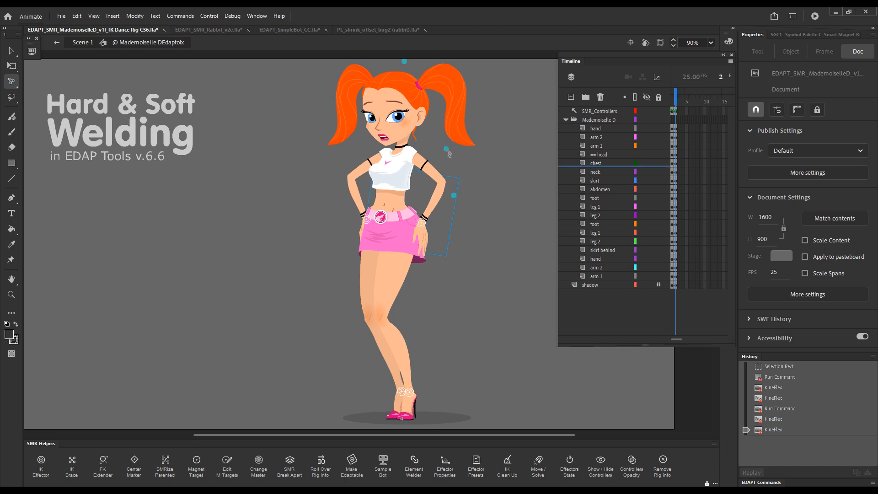
pyautogui.click(600, 111)
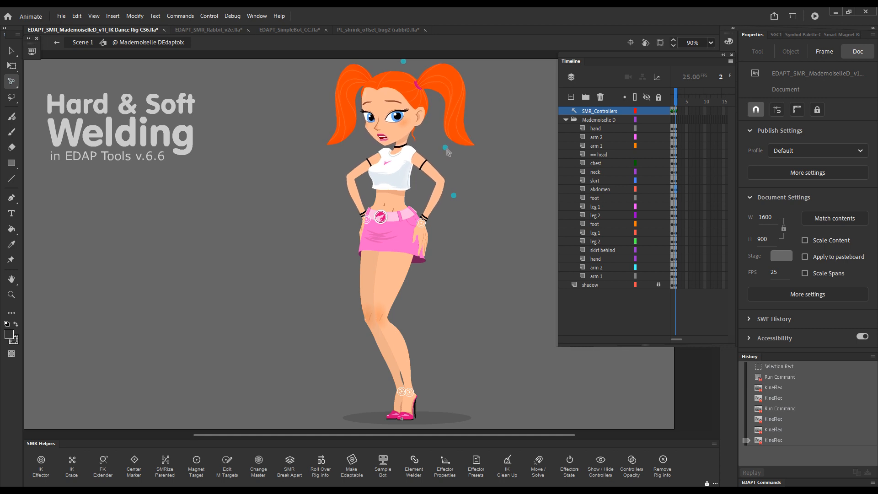
pyautogui.click(390, 183)
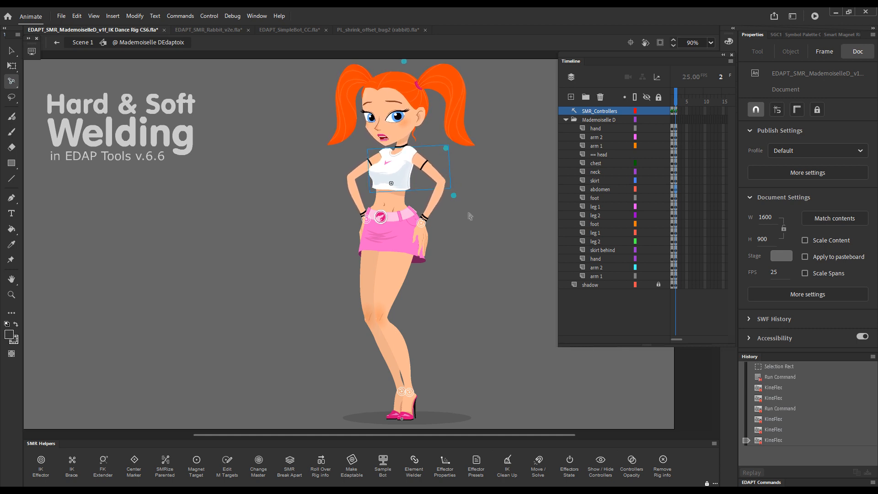
# Step: Hard-weld the skirt-behind pelvis piece to its parent via Element Welder
pyautogui.click(596, 162)
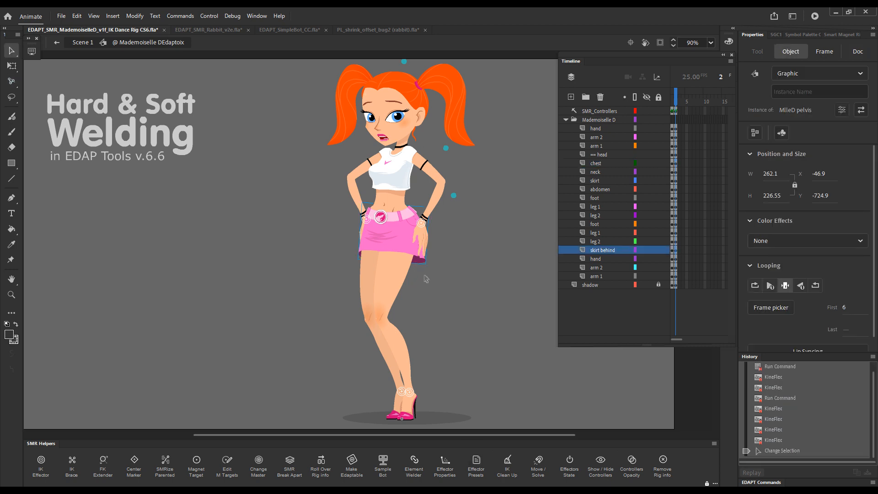
pyautogui.moveTo(413, 466)
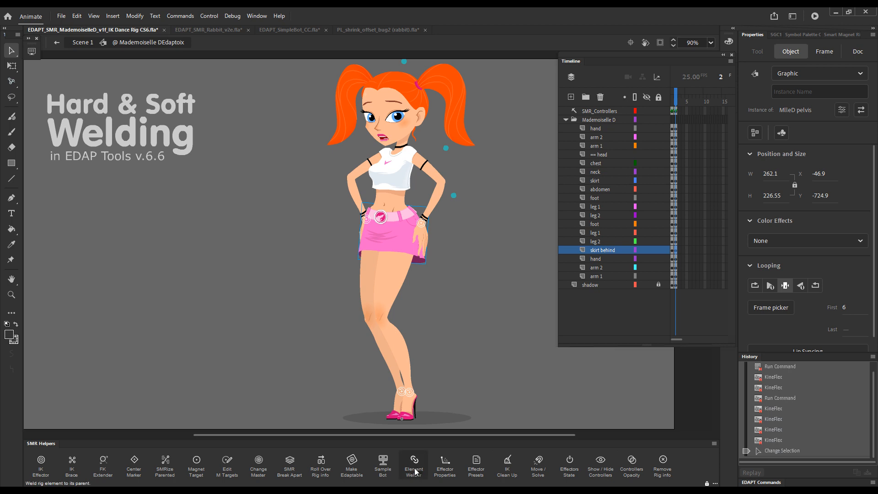
pyautogui.click(413, 466)
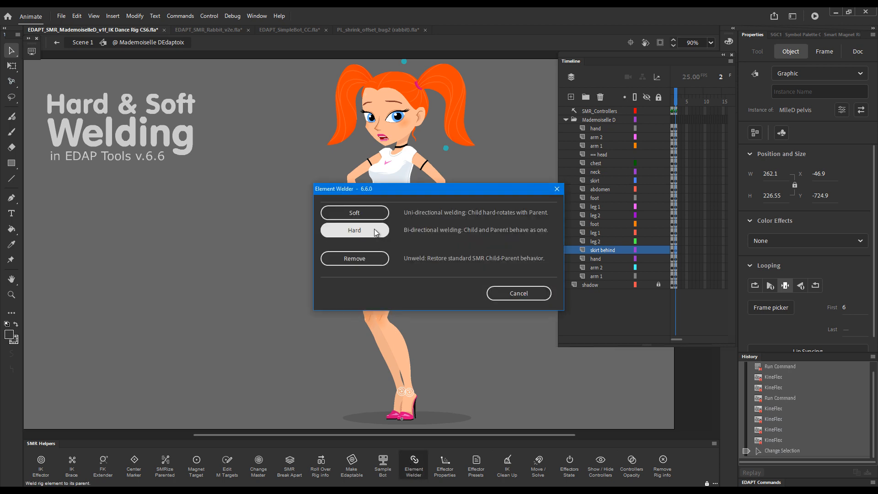
pyautogui.click(354, 230)
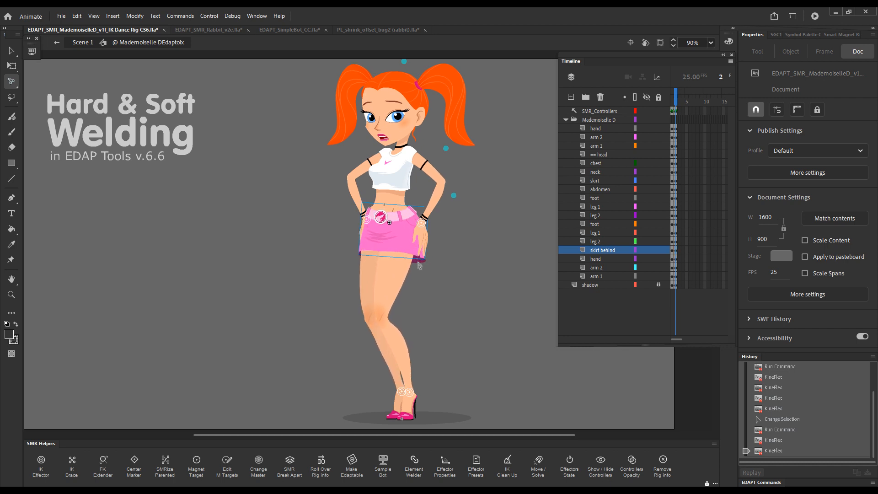
pyautogui.click(598, 111)
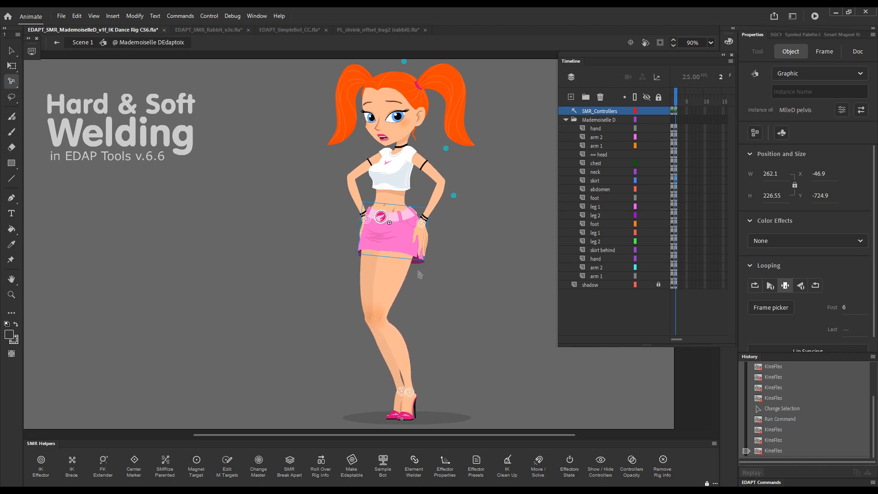
# Step: Show the Smart Magnet Rig map with real-time feedback on, reporting the chest as welded
pyautogui.click(855, 52)
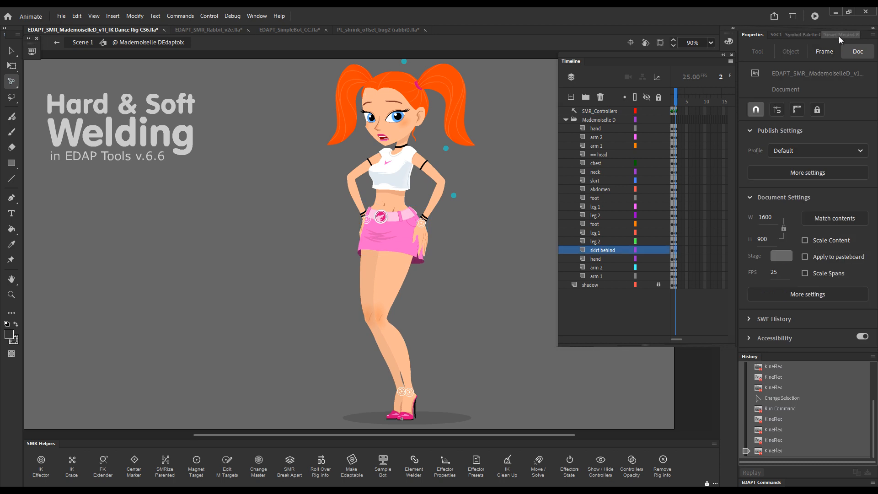
pyautogui.click(840, 34)
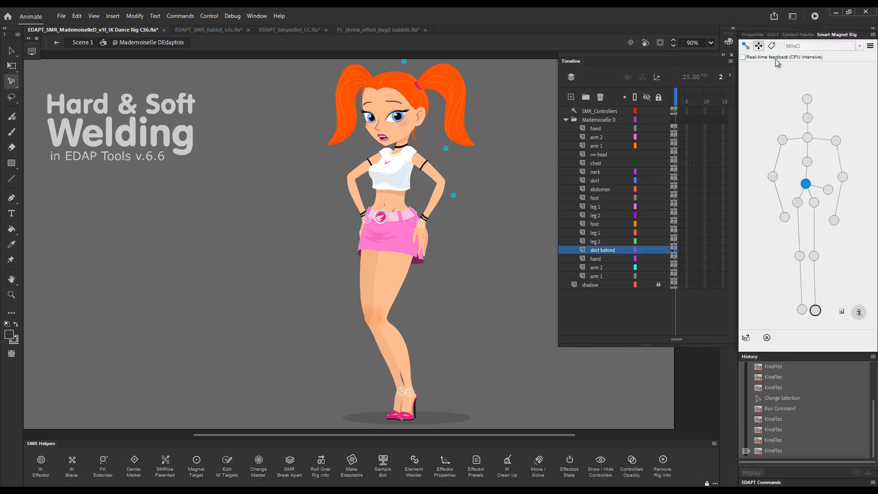
pyautogui.click(742, 56)
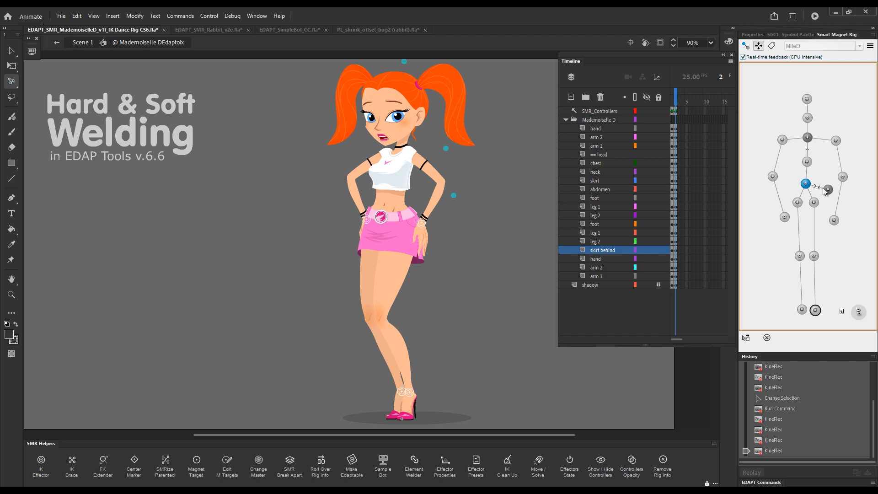
pyautogui.moveTo(828, 188)
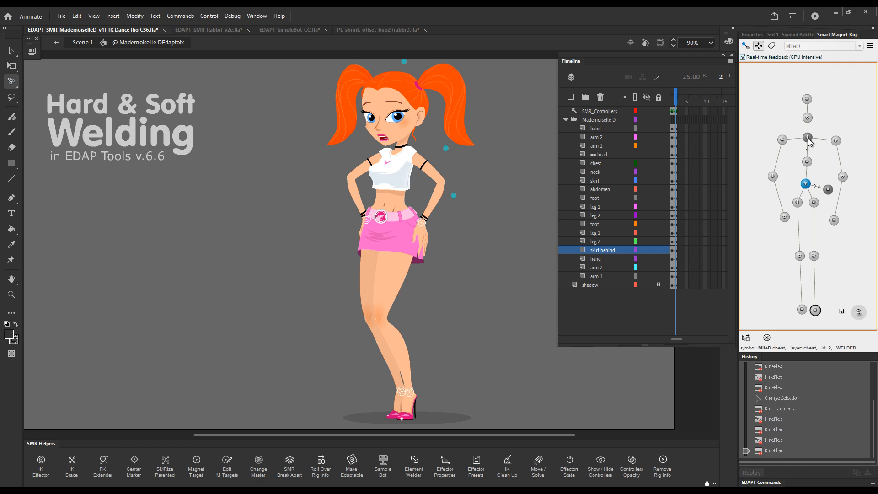
pyautogui.click(210, 30)
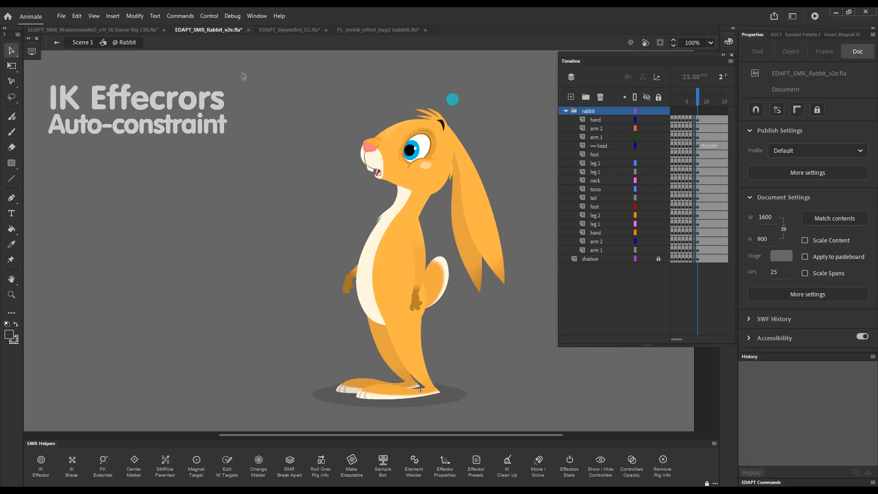
pyautogui.moveTo(475, 136)
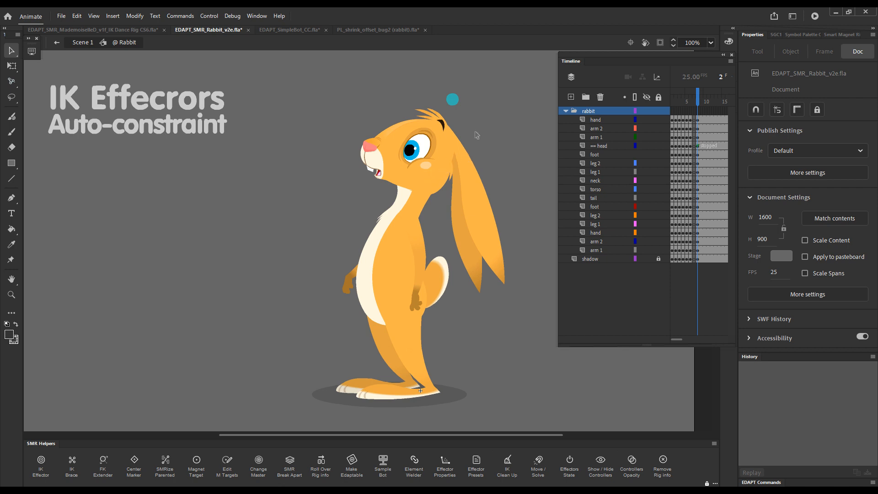
pyautogui.moveTo(480, 144)
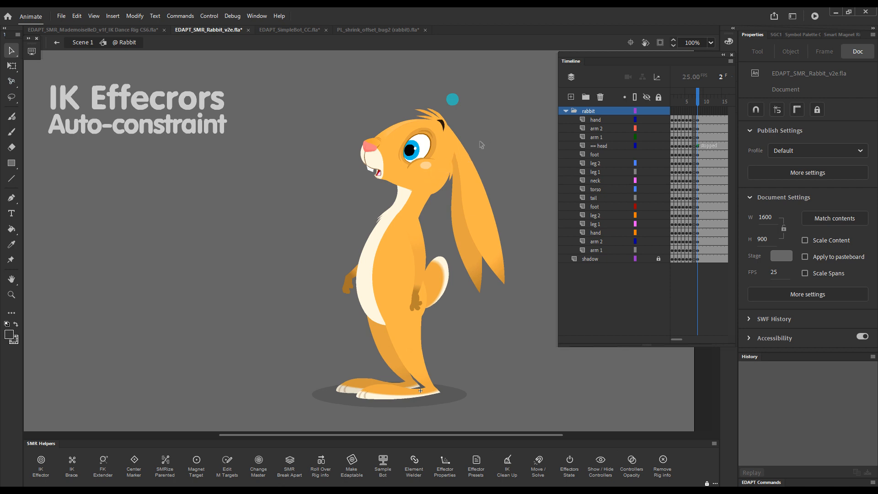
pyautogui.moveTo(488, 159)
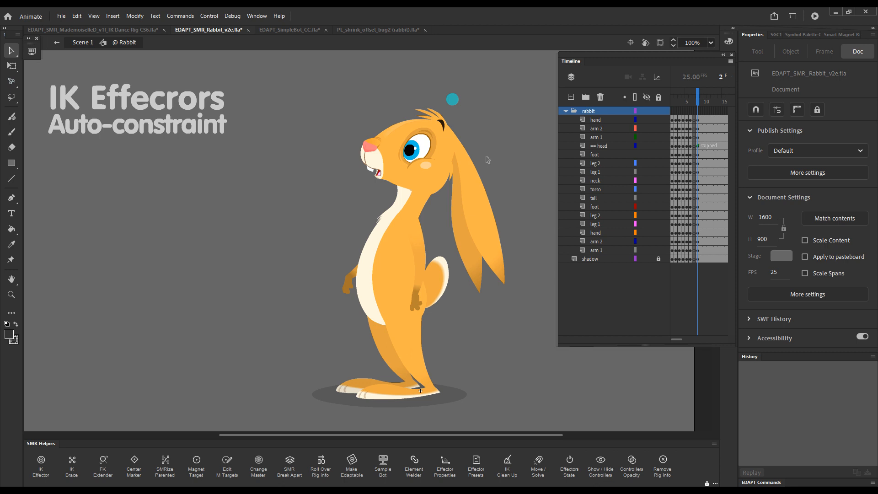
pyautogui.moveTo(483, 189)
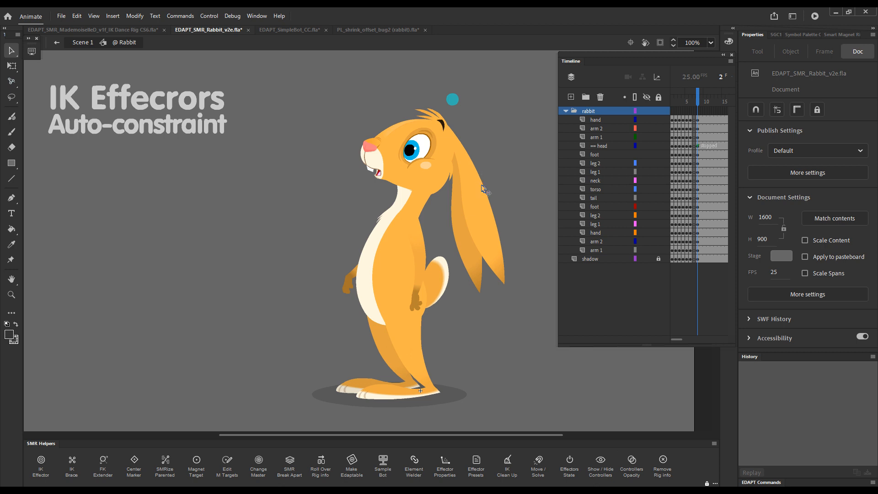
pyautogui.moveTo(480, 236)
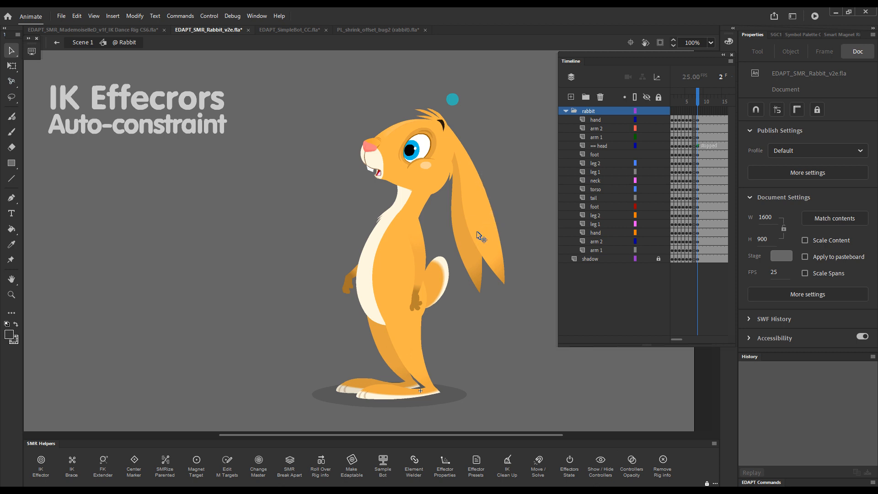
pyautogui.moveTo(420, 229)
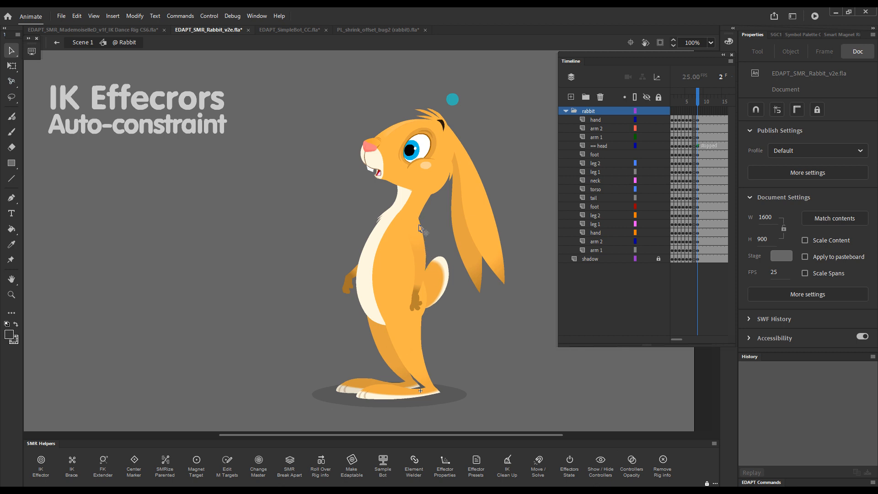
pyautogui.moveTo(420, 241)
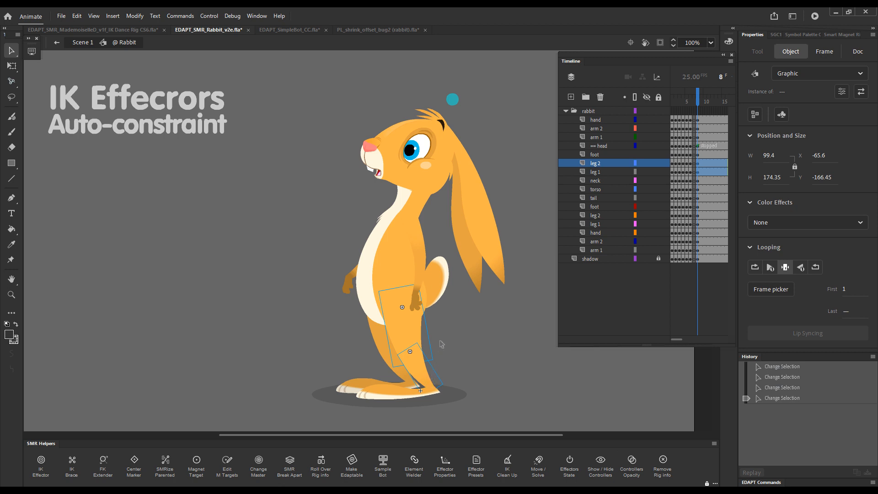
pyautogui.moveTo(446, 346)
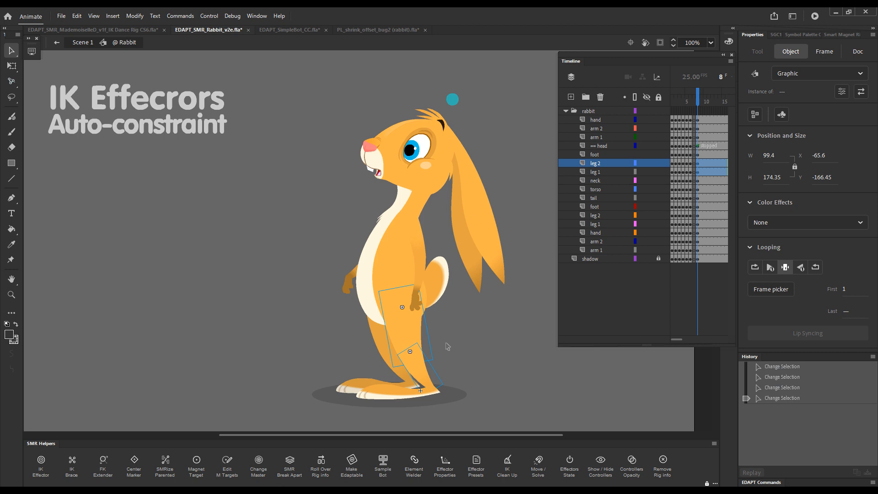
pyautogui.moveTo(403, 334)
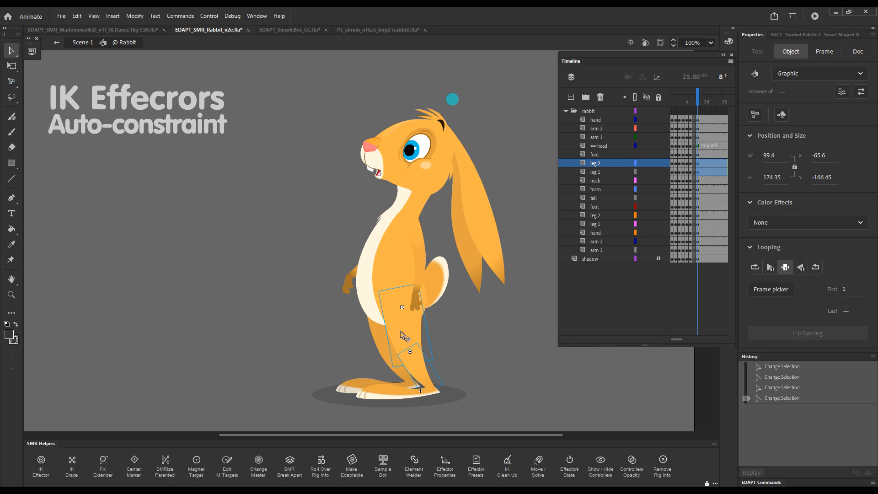
pyautogui.moveTo(420, 373)
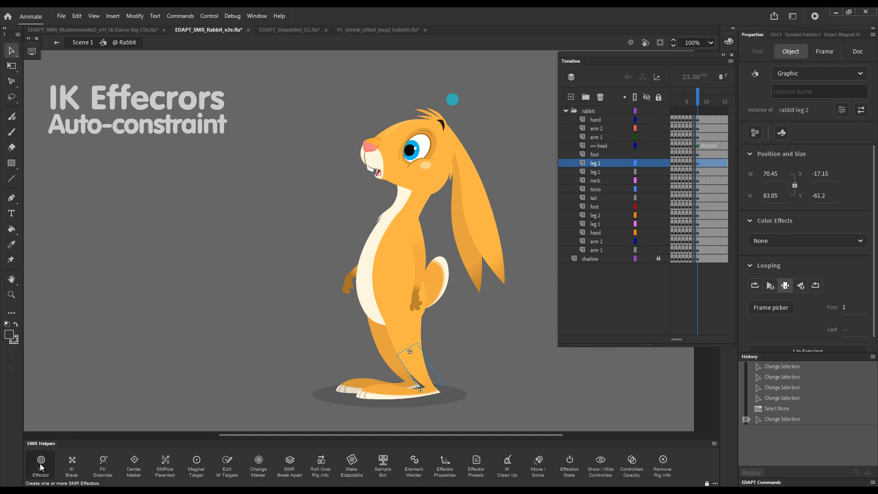
# Step: Attach an IK effector at the rabbit's ankle on a new SMR_Controllers layer
pyautogui.click(41, 465)
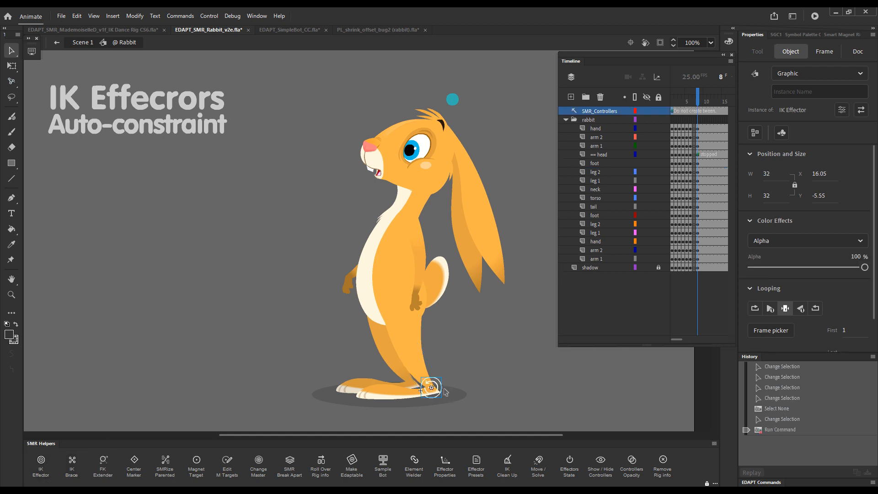
pyautogui.moveTo(401, 325)
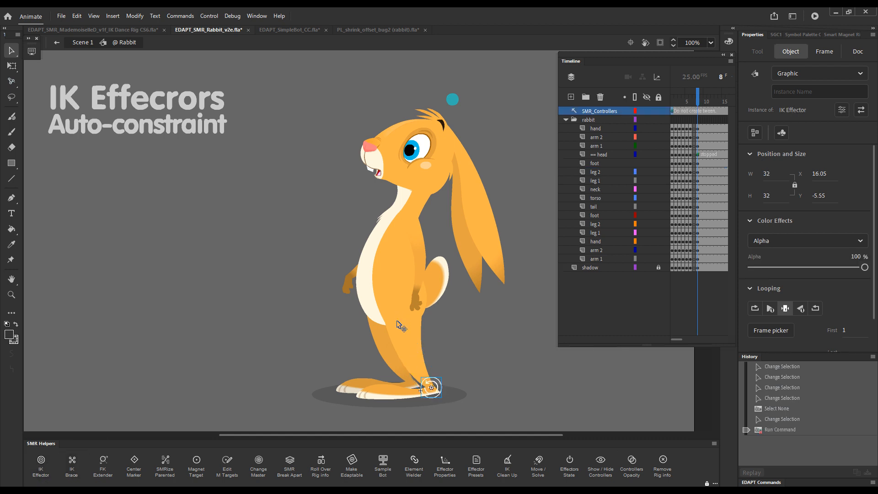
pyautogui.moveTo(433, 385)
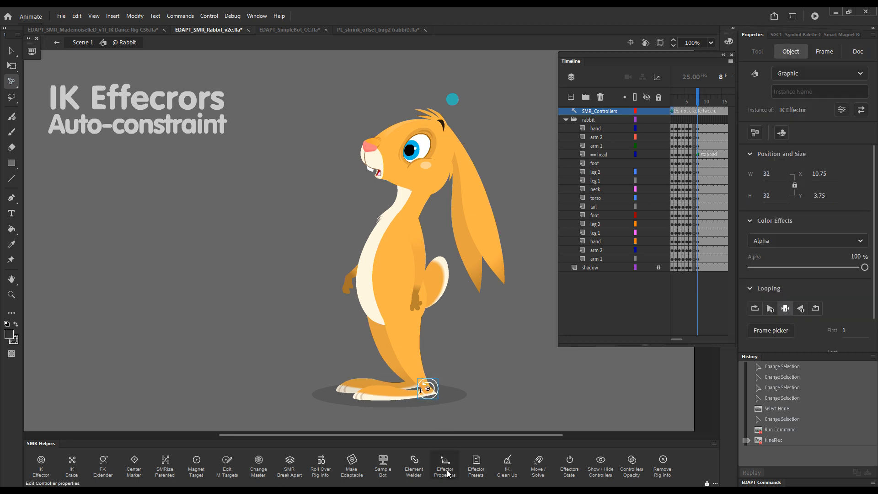
# Step: Keep the ankle effector's auto joint constraint and attach a second effector at the thigh
pyautogui.click(445, 466)
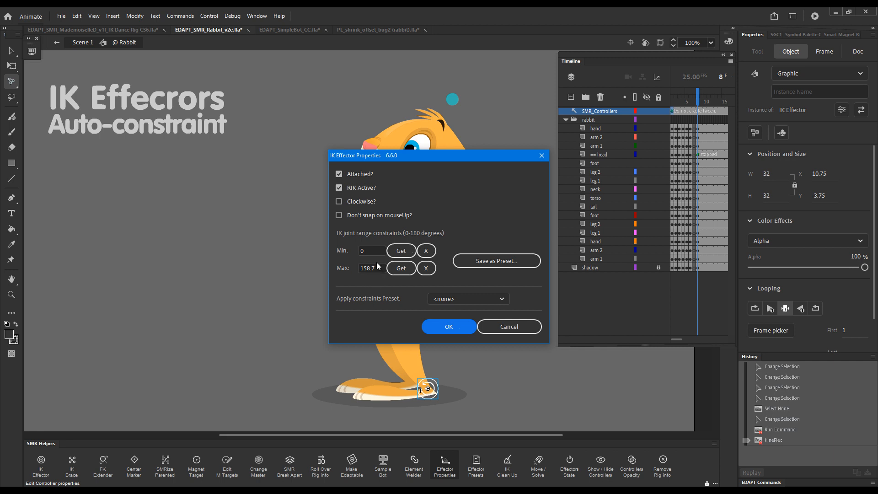
pyautogui.moveTo(448, 326)
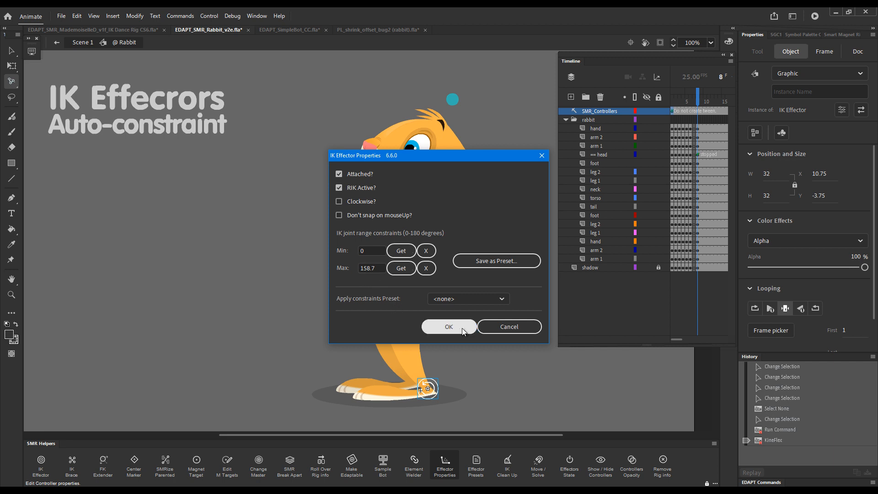
pyautogui.click(448, 326)
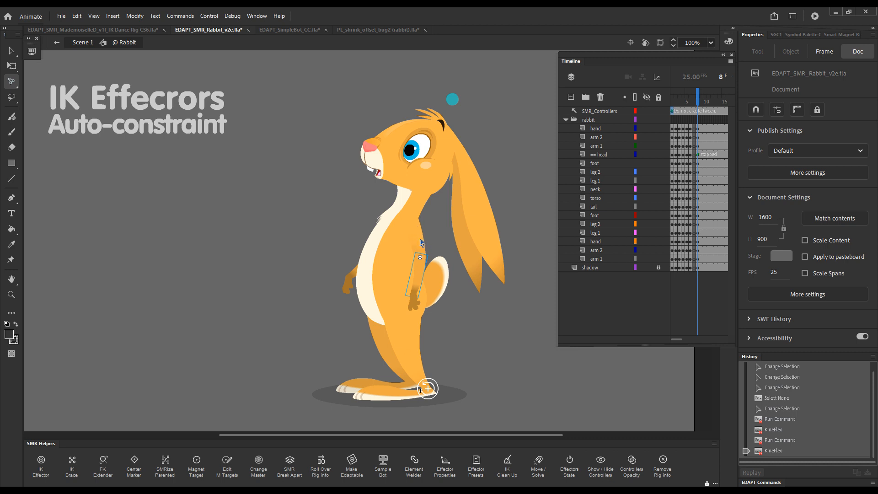
pyautogui.moveTo(413, 224)
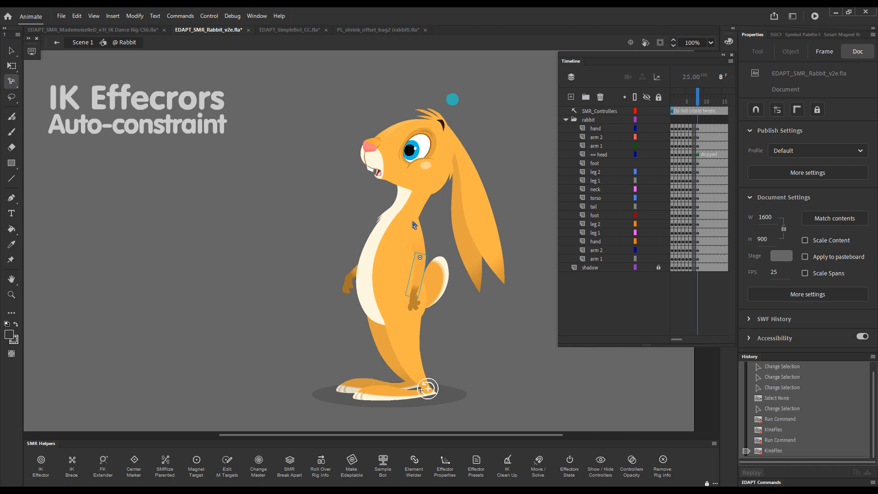
pyautogui.moveTo(417, 245)
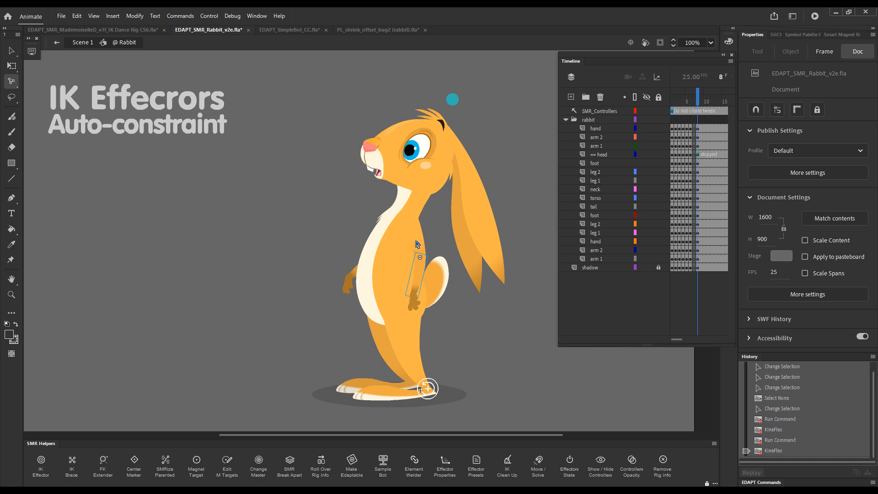
pyautogui.moveTo(396, 312)
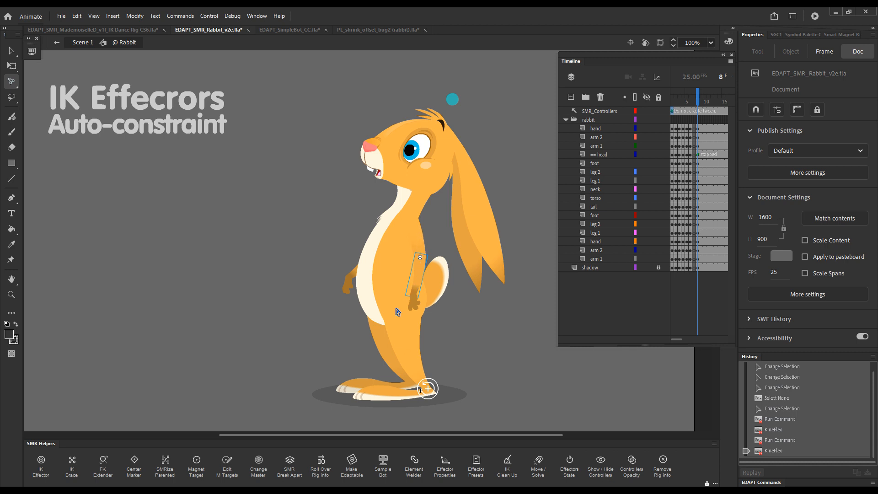
pyautogui.click(597, 137)
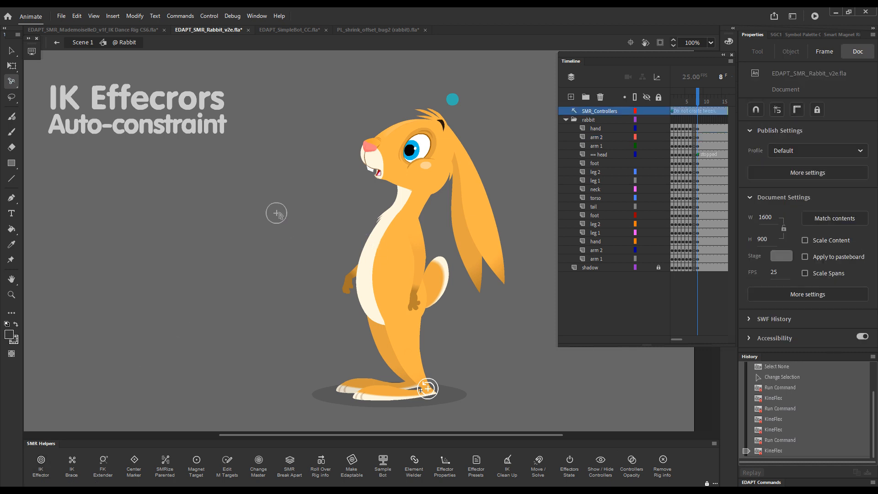
pyautogui.click(275, 213)
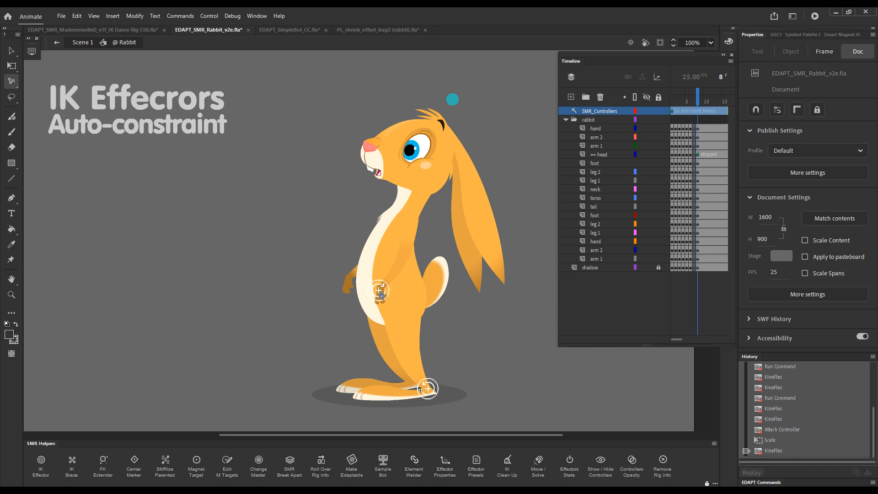
pyautogui.click(380, 290)
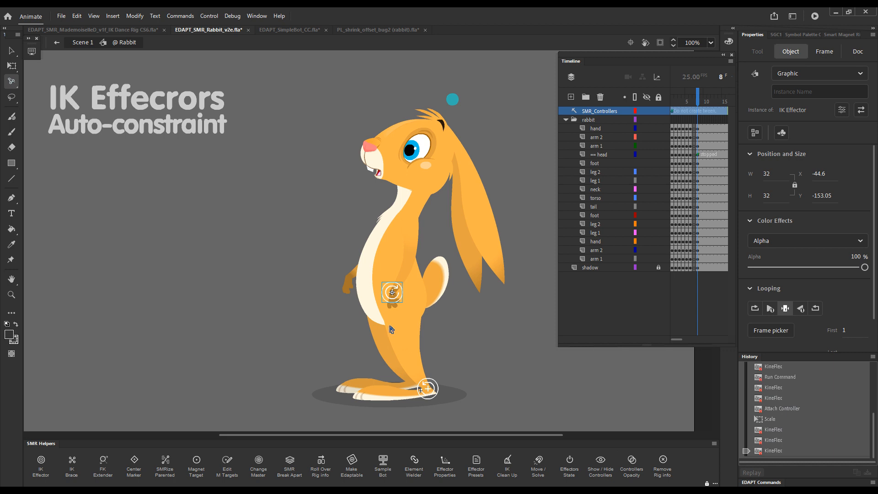
pyautogui.moveTo(413, 465)
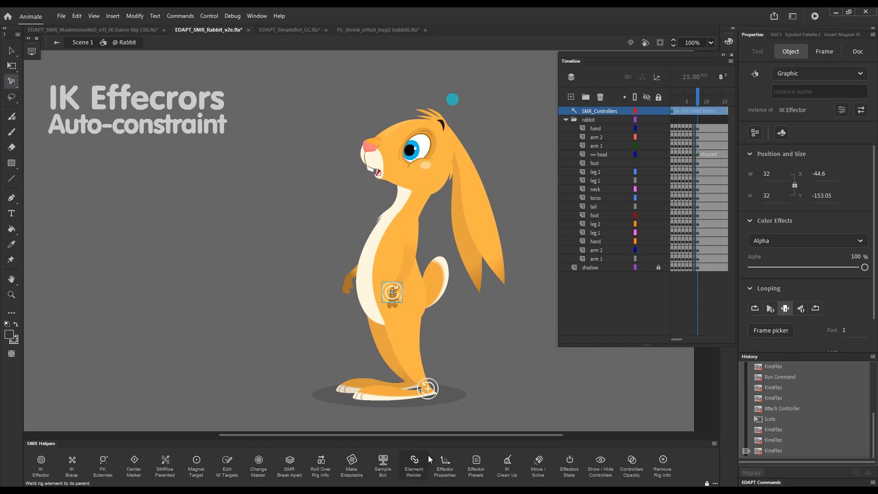
# Step: Reset the thigh effector's maximum joint constraint to 180 in Effector Properties
pyautogui.click(444, 465)
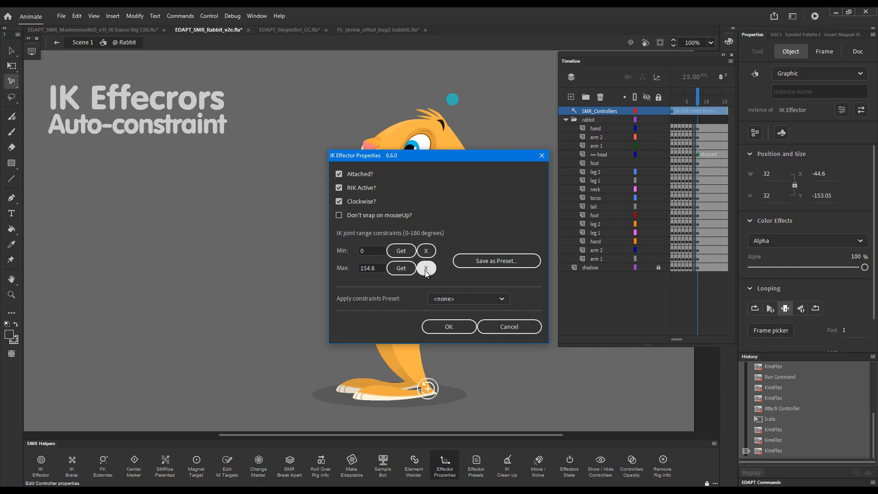
pyautogui.click(425, 268)
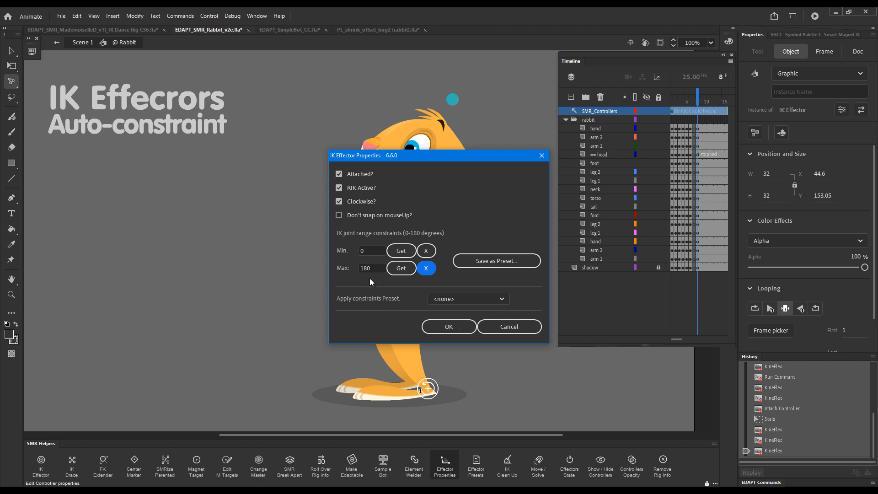
pyautogui.moveTo(369, 240)
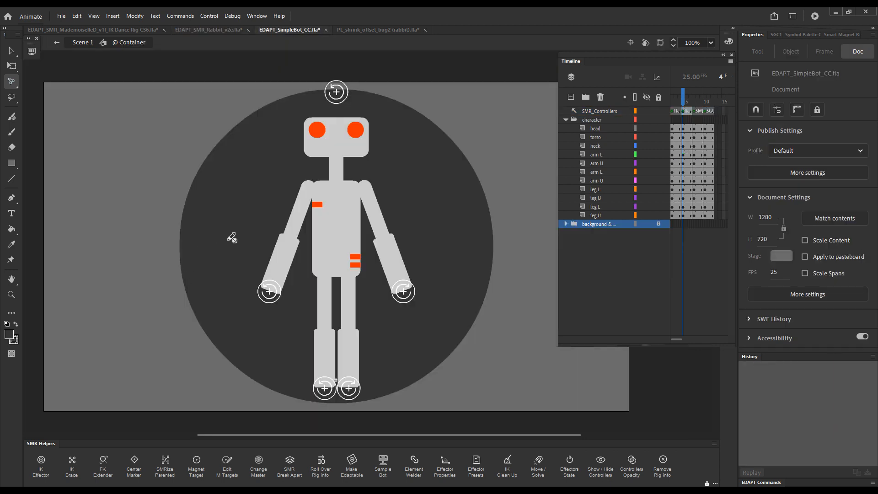
pyautogui.moveTo(412, 178)
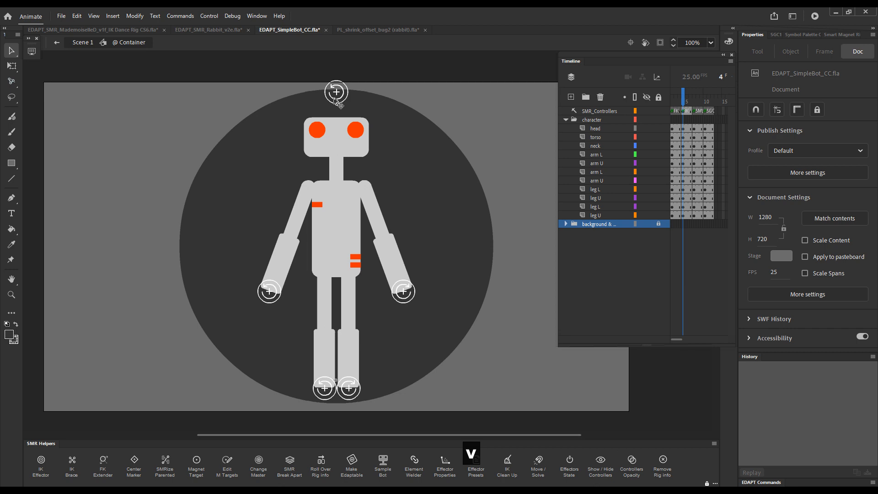
pyautogui.click(336, 91)
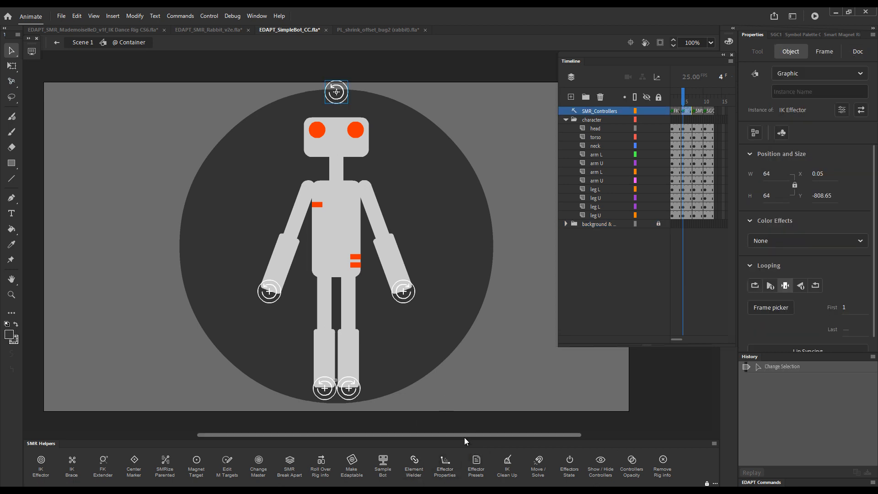
pyautogui.click(444, 465)
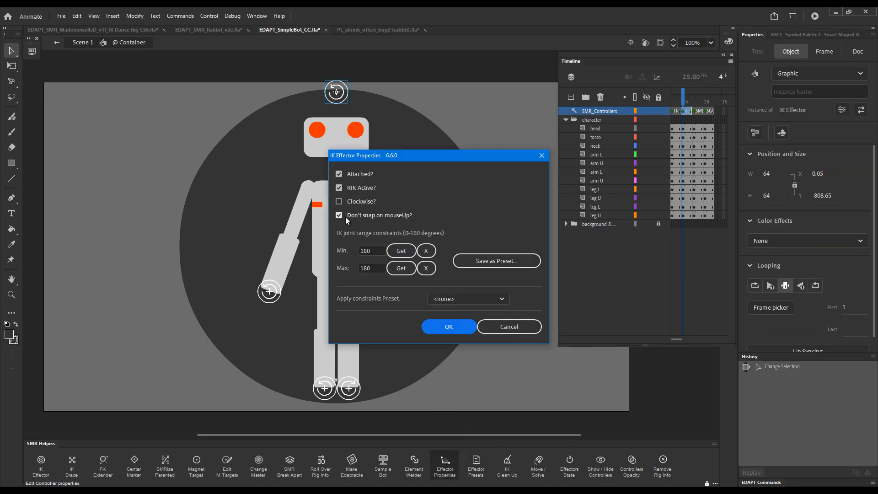
pyautogui.click(448, 326)
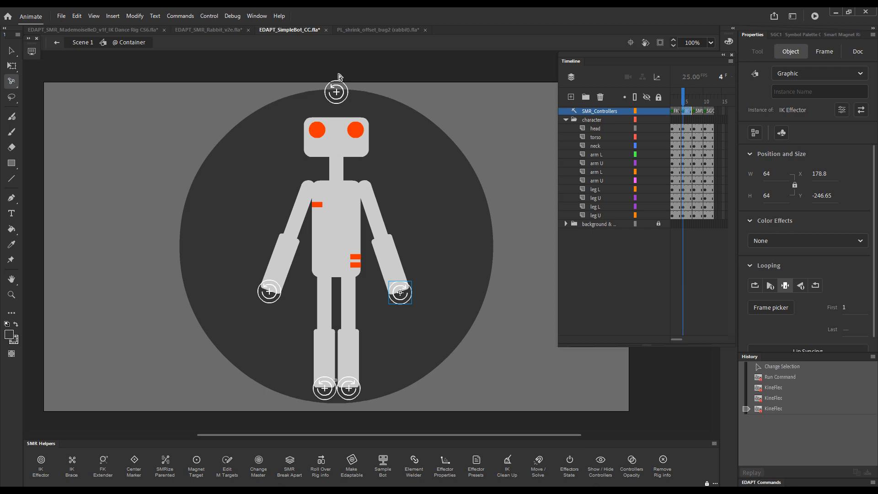
pyautogui.click(856, 51)
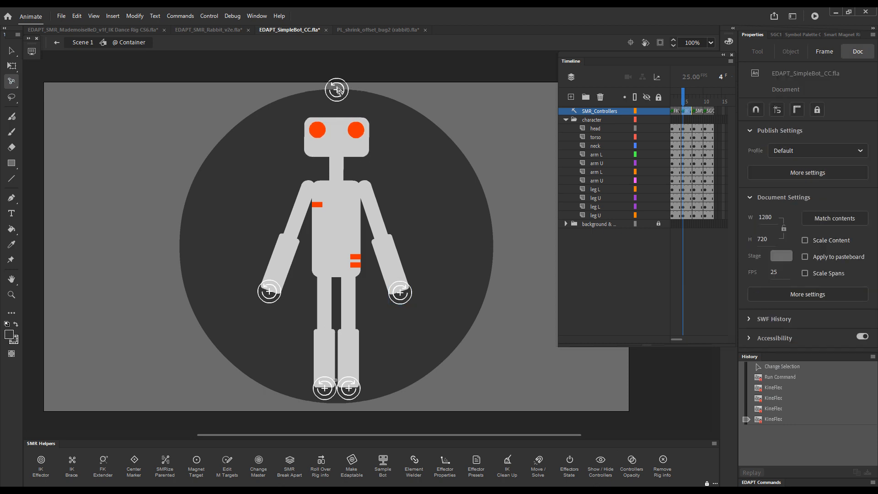
pyautogui.click(337, 90)
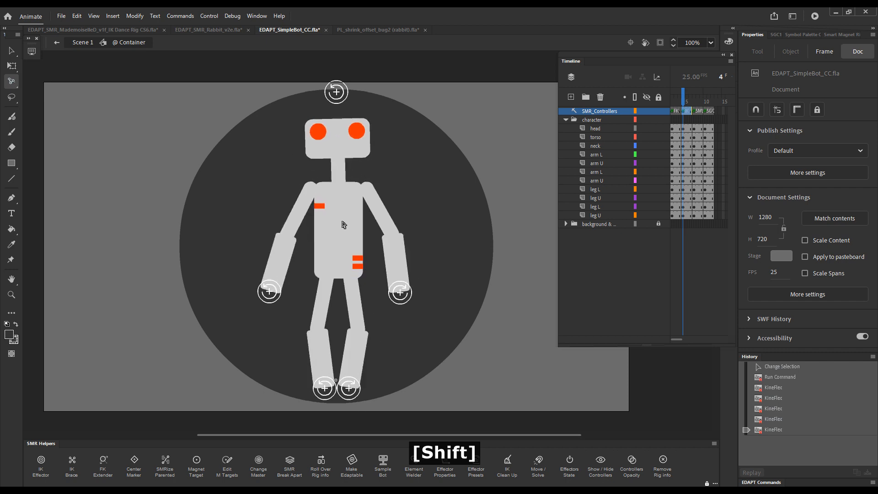
pyautogui.click(335, 91)
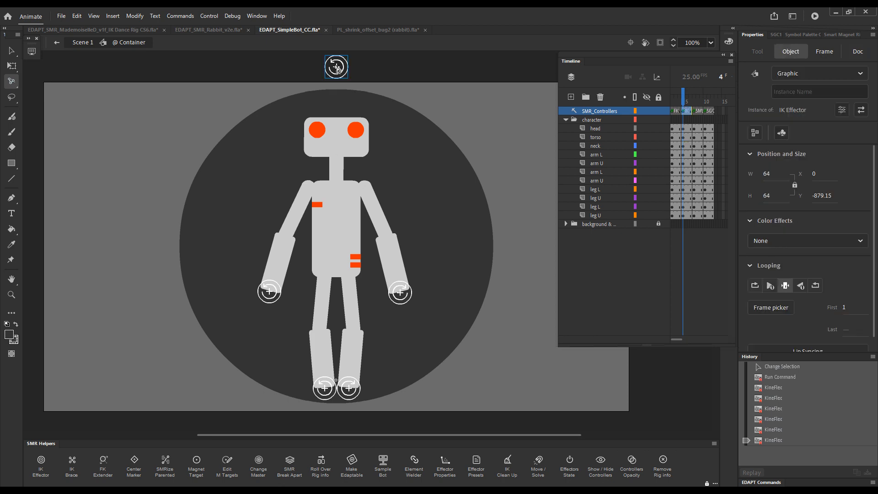
pyautogui.moveTo(340, 232)
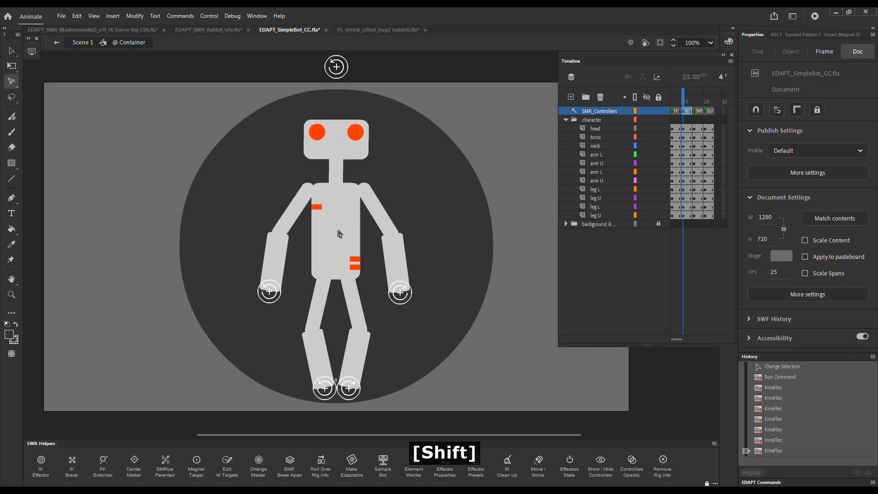
pyautogui.click(336, 233)
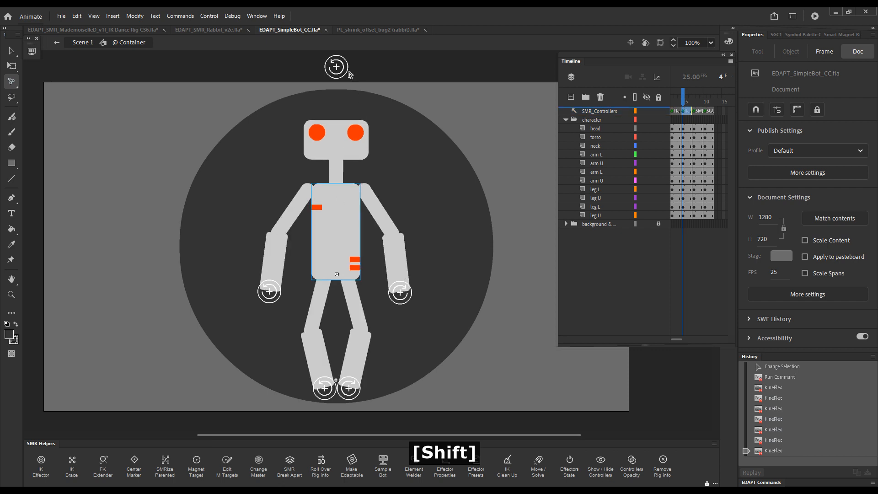
pyautogui.click(335, 66)
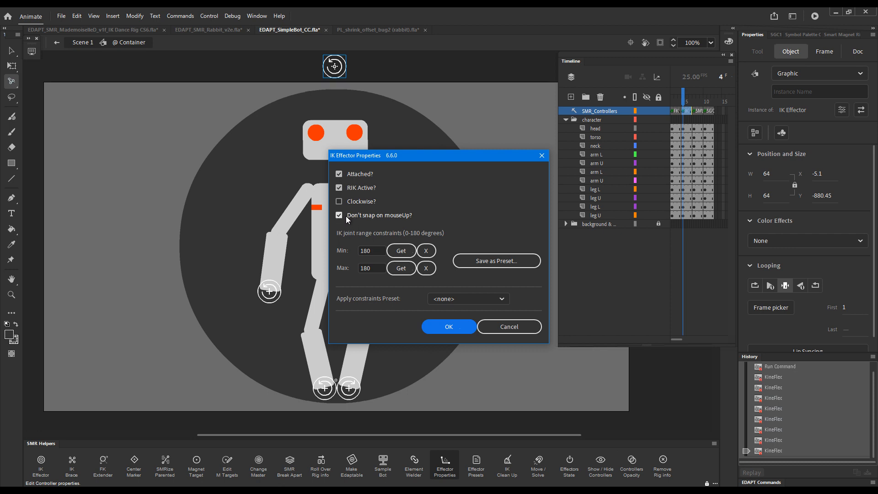
pyautogui.click(448, 326)
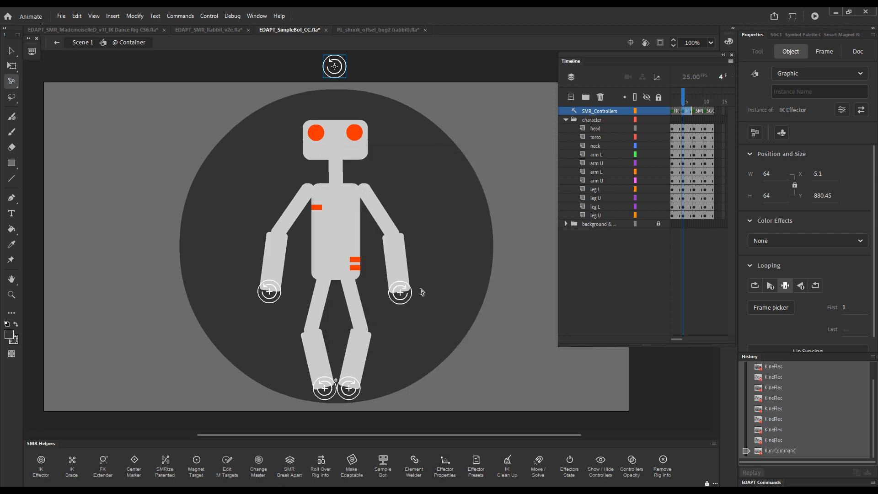
pyautogui.moveTo(441, 235)
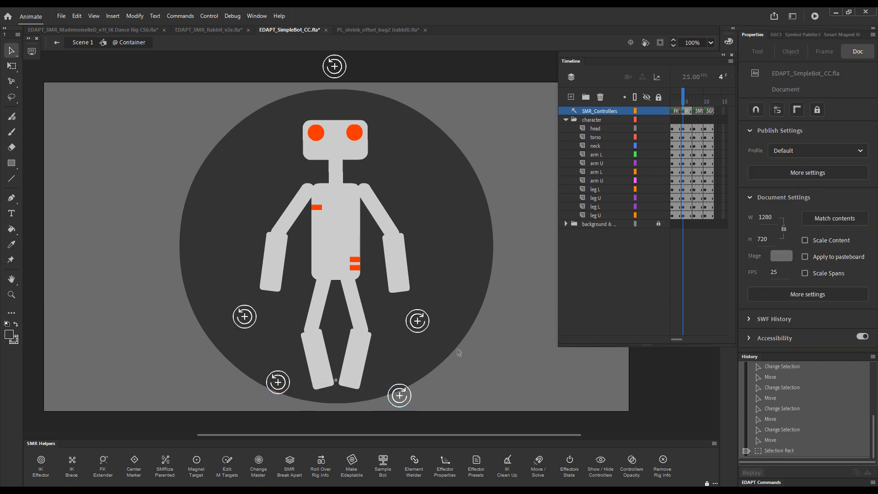
pyautogui.click(474, 465)
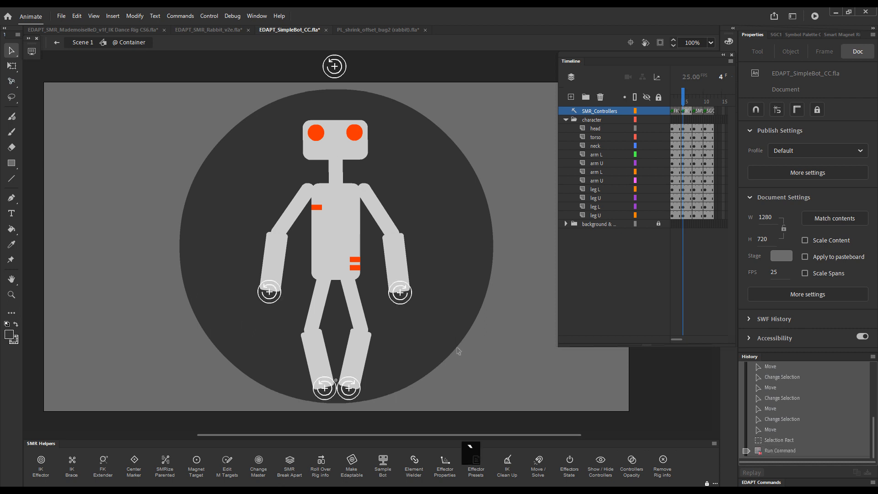
pyautogui.moveTo(334, 74)
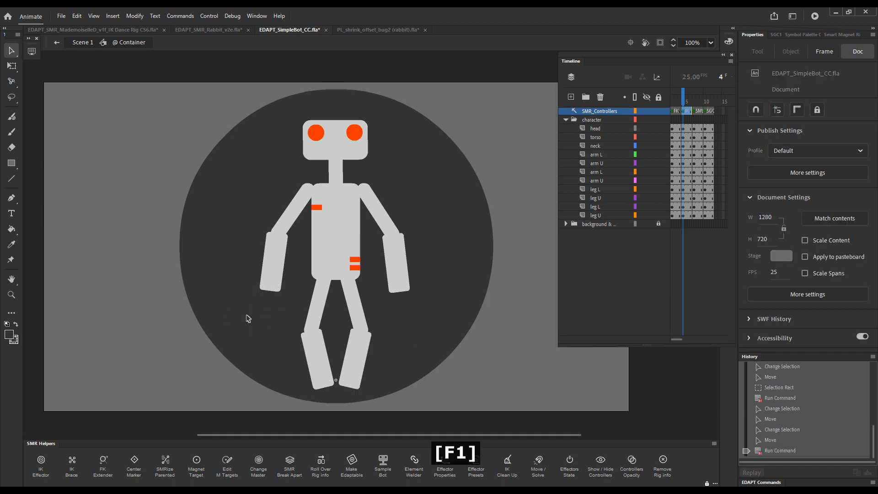
pyautogui.click(595, 128)
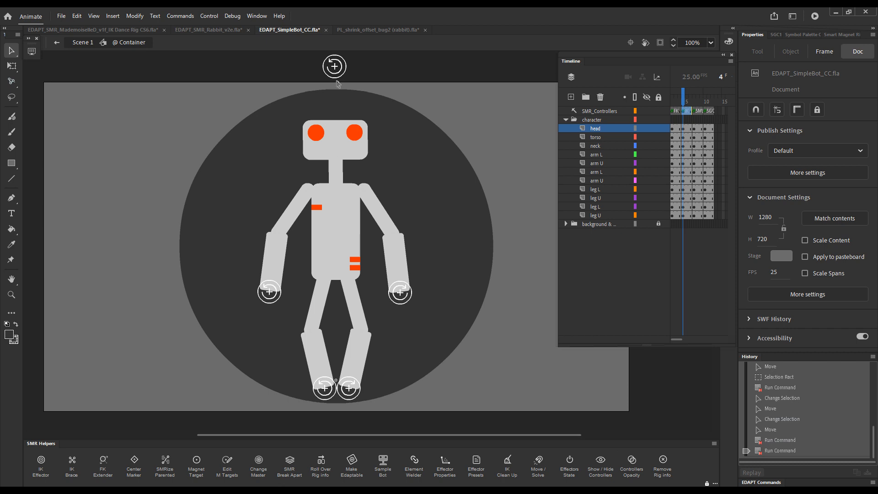
pyautogui.moveTo(355, 111)
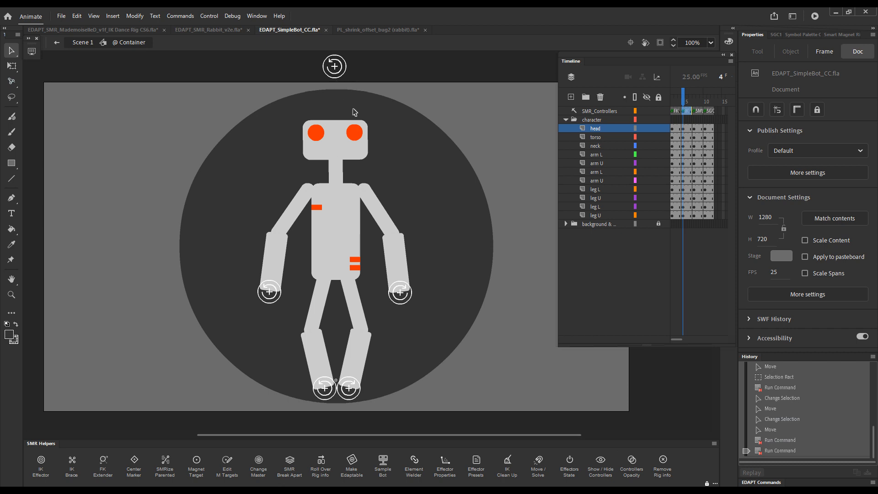
# Step: Switch to the PL_shrink_offset_bug2 rabbit document showing the Layer Parenting bug warning
pyautogui.click(379, 29)
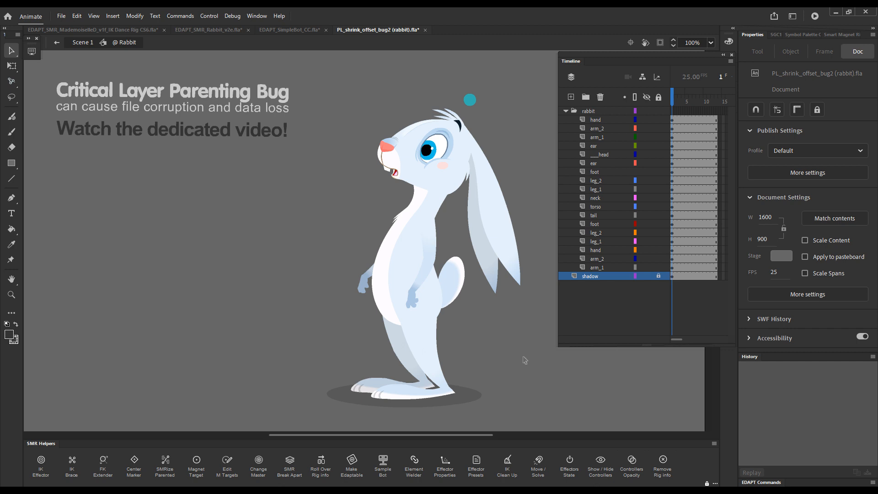
pyautogui.moveTo(529, 314)
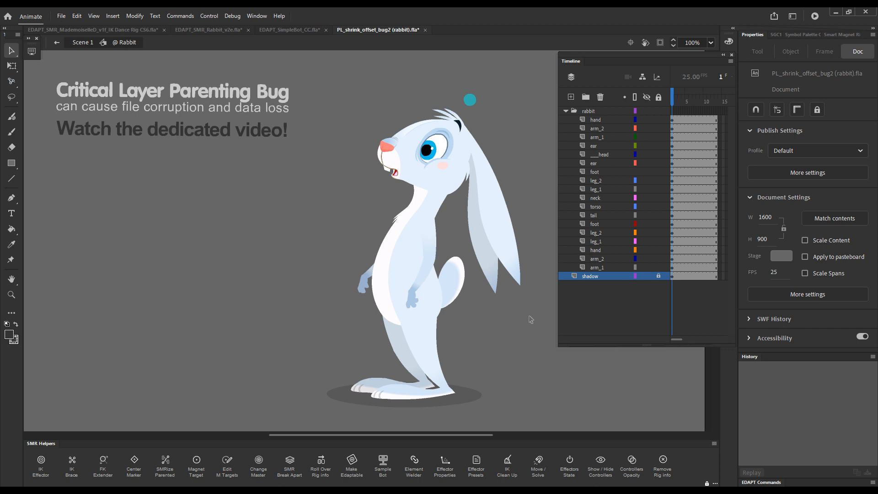
pyautogui.moveTo(530, 142)
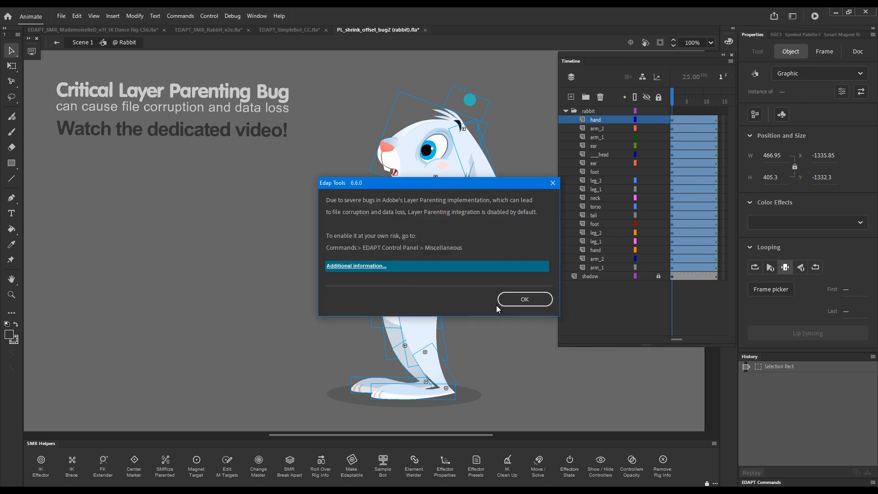
pyautogui.moveTo(374, 274)
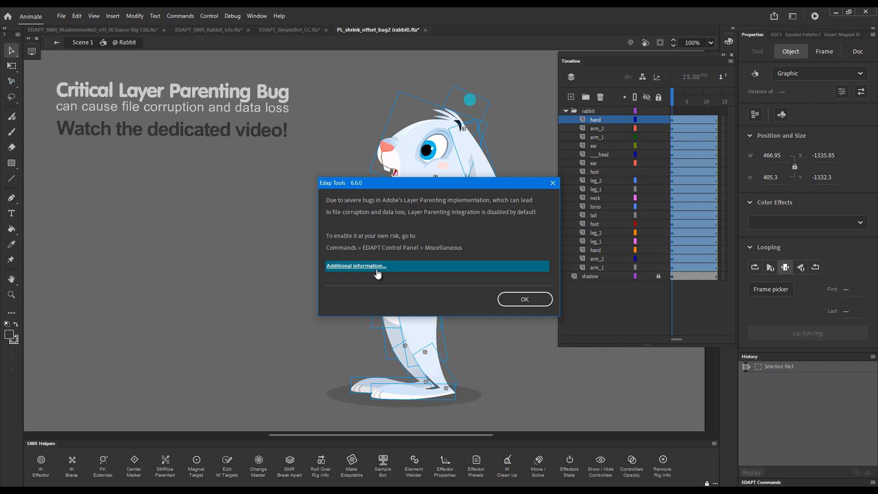
pyautogui.moveTo(332, 246)
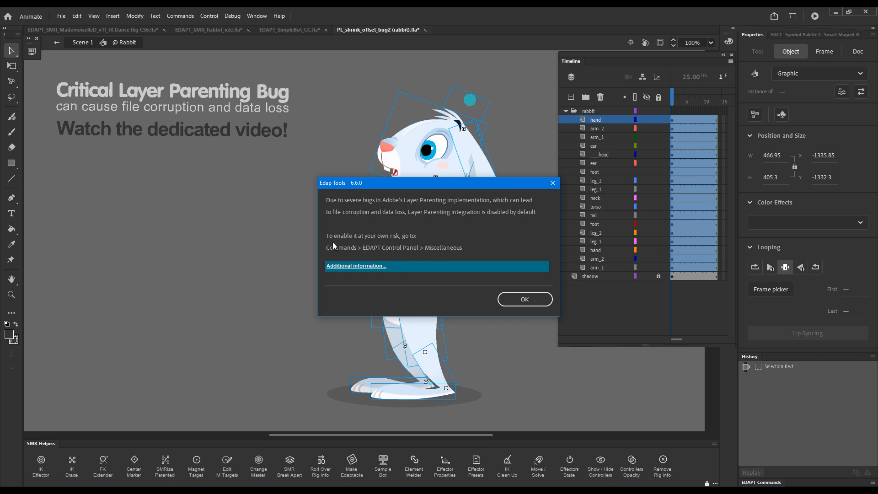
pyautogui.moveTo(421, 241)
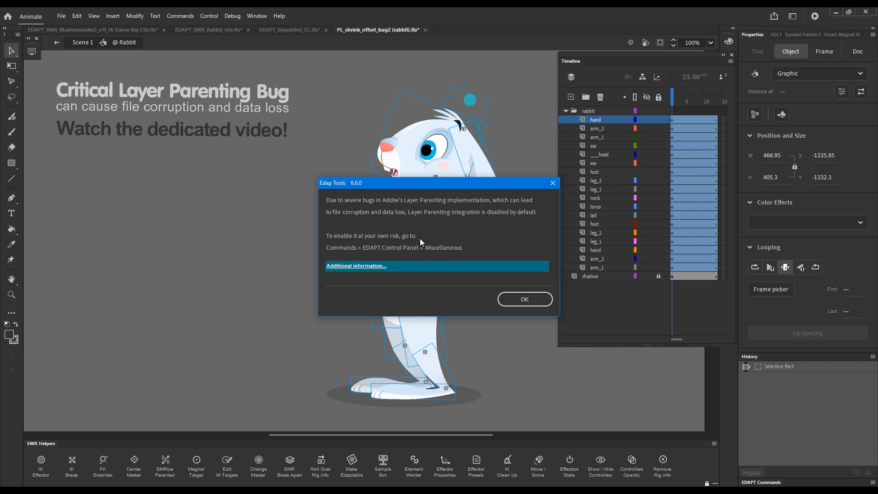
pyautogui.moveTo(331, 246)
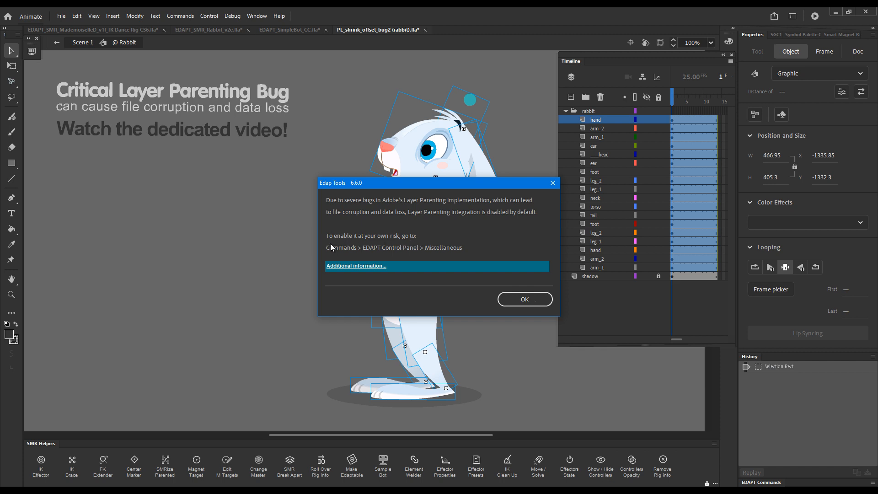
pyautogui.moveTo(337, 253)
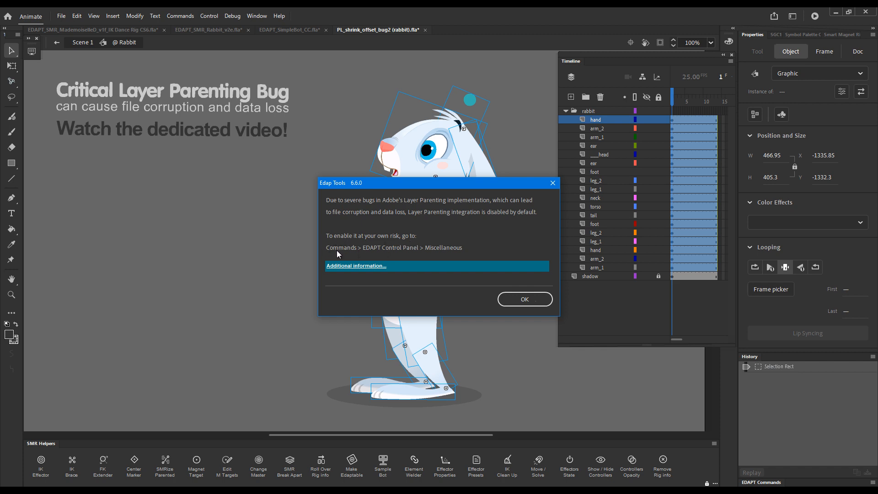
pyautogui.moveTo(392, 251)
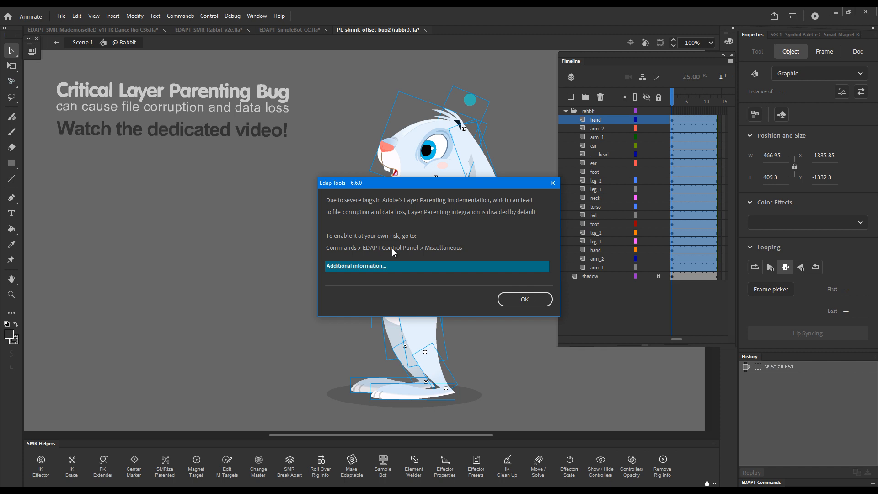
# Step: Dismiss the Layer Parenting integration disabled warning, returning to the rabbit rig
pyautogui.click(523, 298)
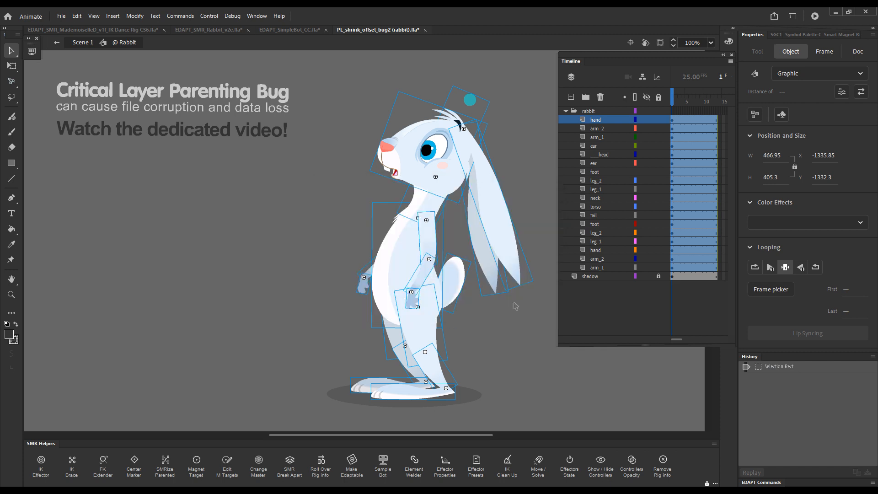
# Step: Set Layer Parenting integration to Enabled in EDAPT Control Panel Miscellaneous and apply
pyautogui.click(180, 16)
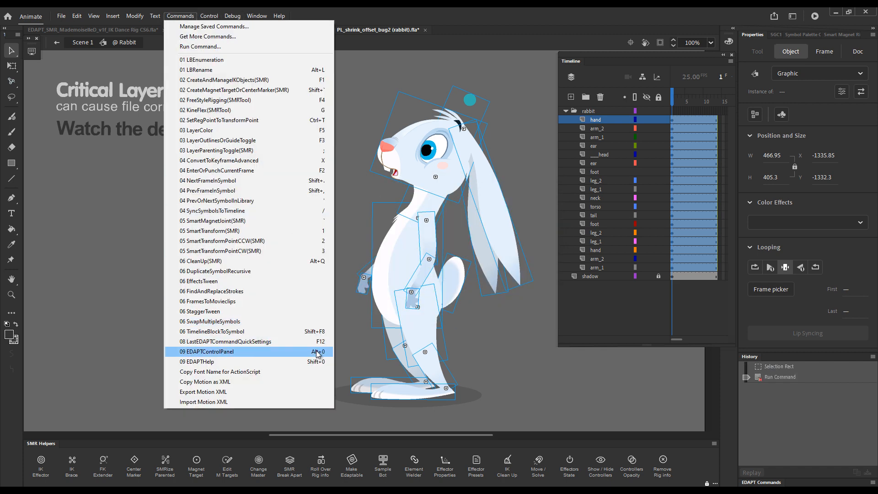
pyautogui.click(206, 351)
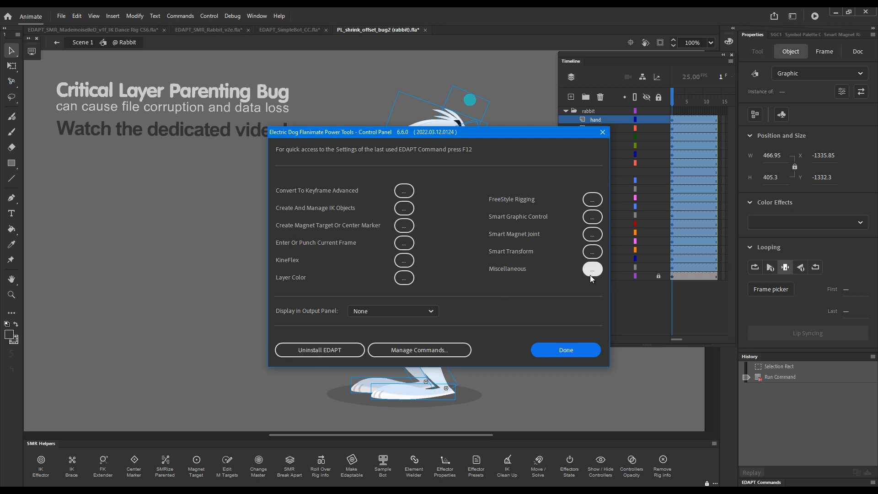
pyautogui.click(591, 269)
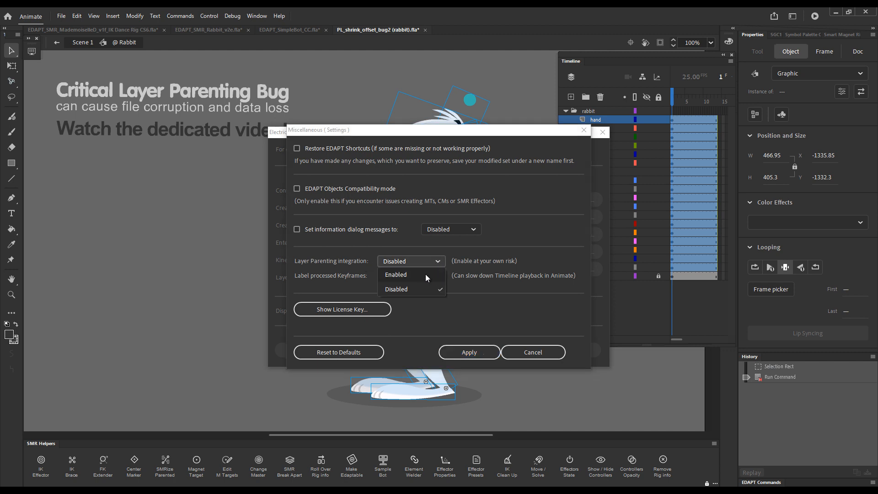
pyautogui.click(395, 275)
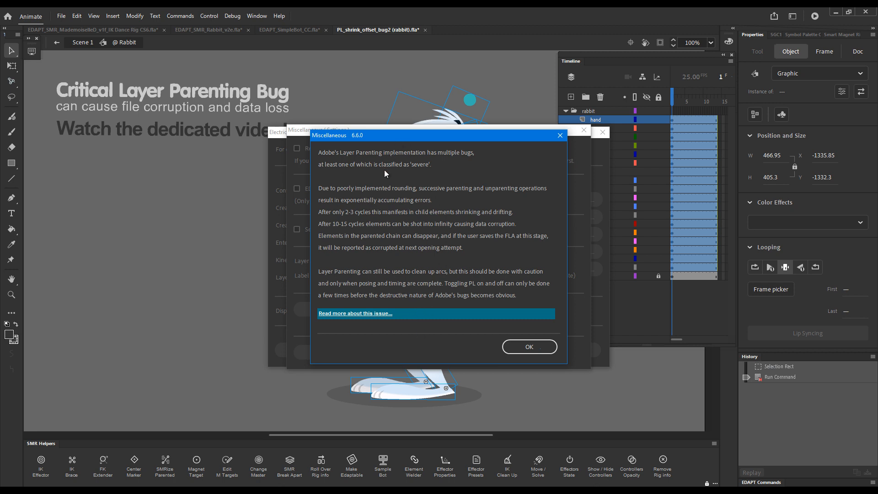
pyautogui.moveTo(330, 320)
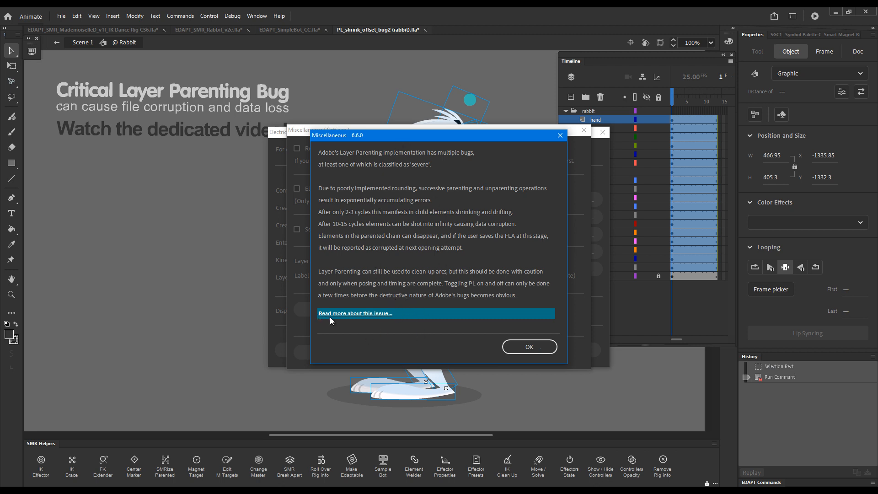
pyautogui.moveTo(383, 333)
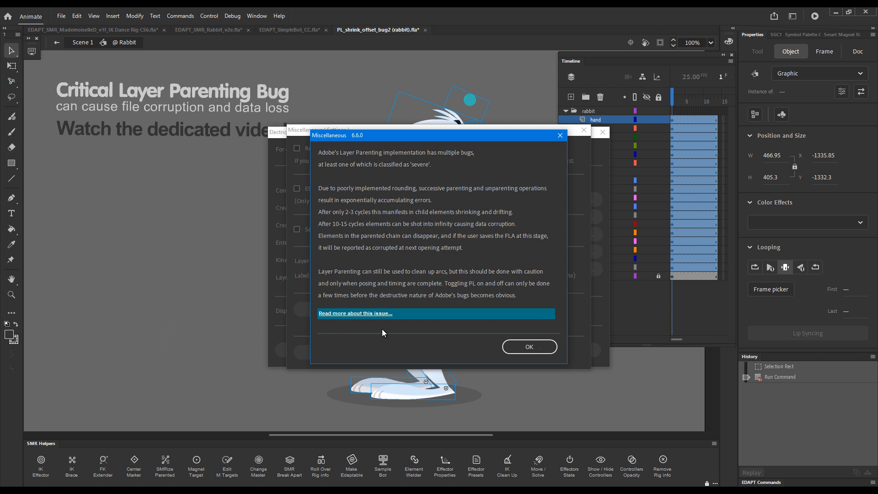
pyautogui.moveTo(403, 336)
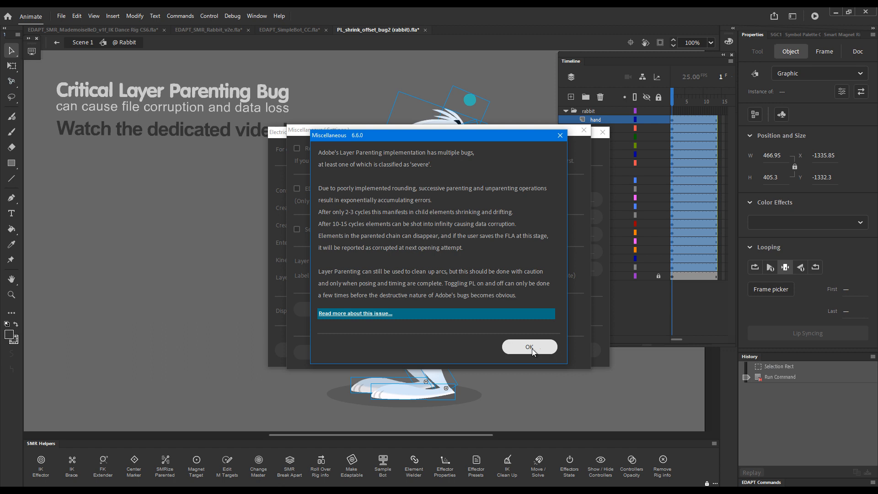
pyautogui.click(528, 346)
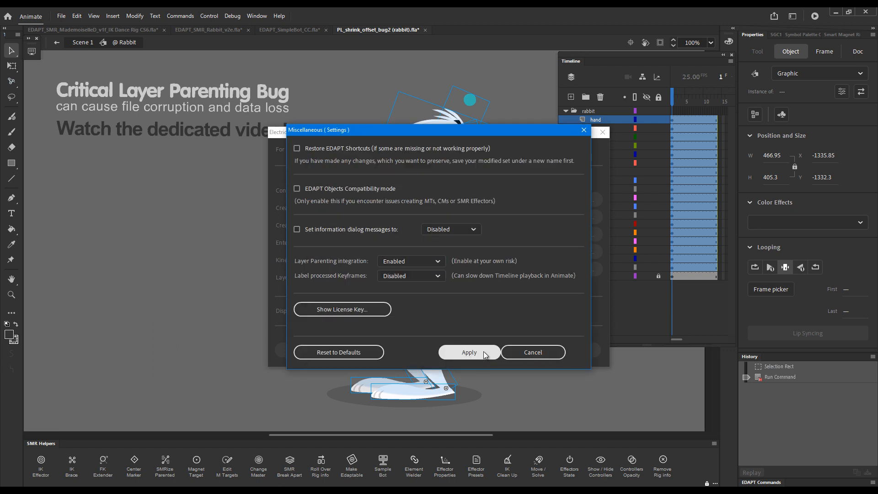
pyautogui.click(469, 352)
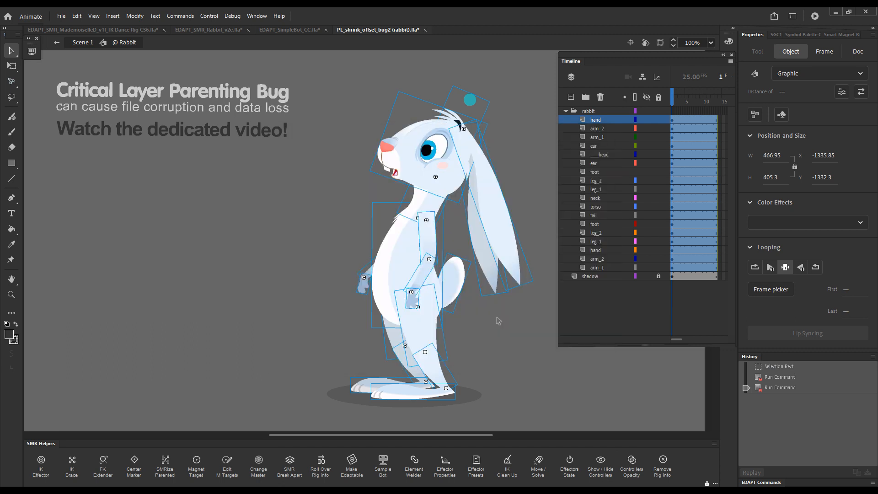